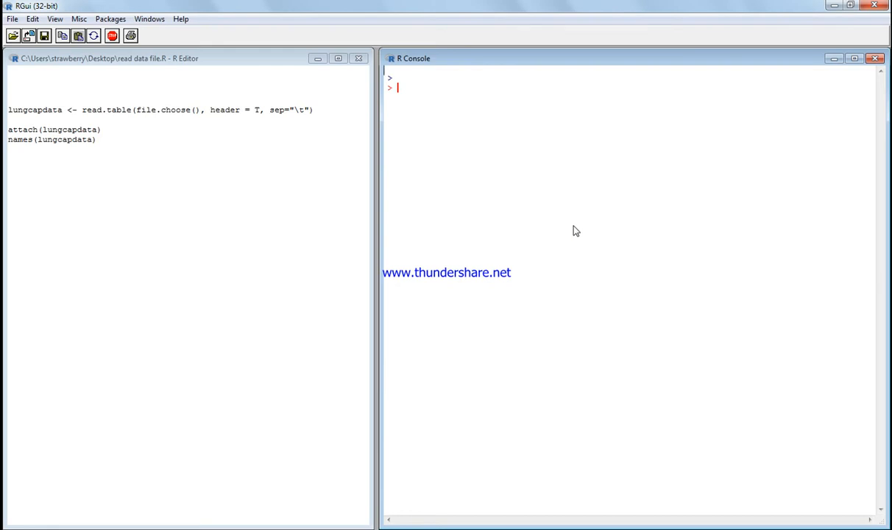
mouse_move(536, 240)
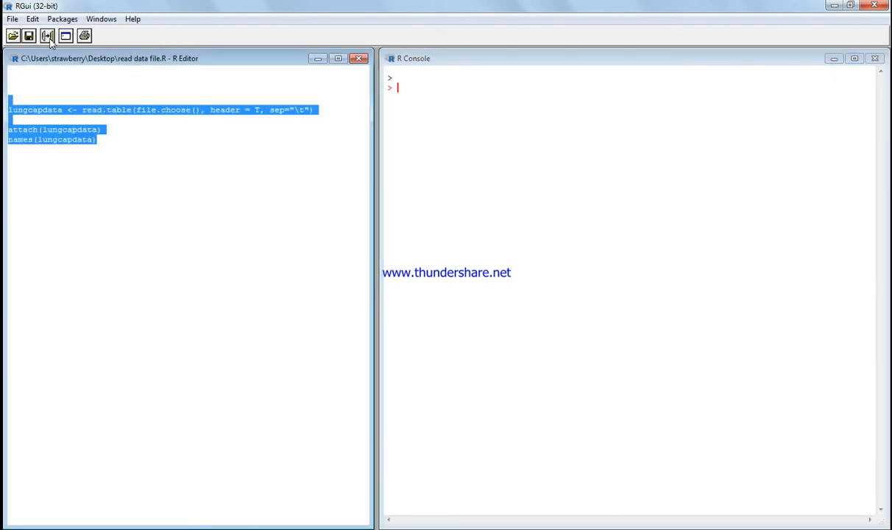
Run the editor script and load LungCapData.txt, attaching it and listing its six variable names
click(47, 35)
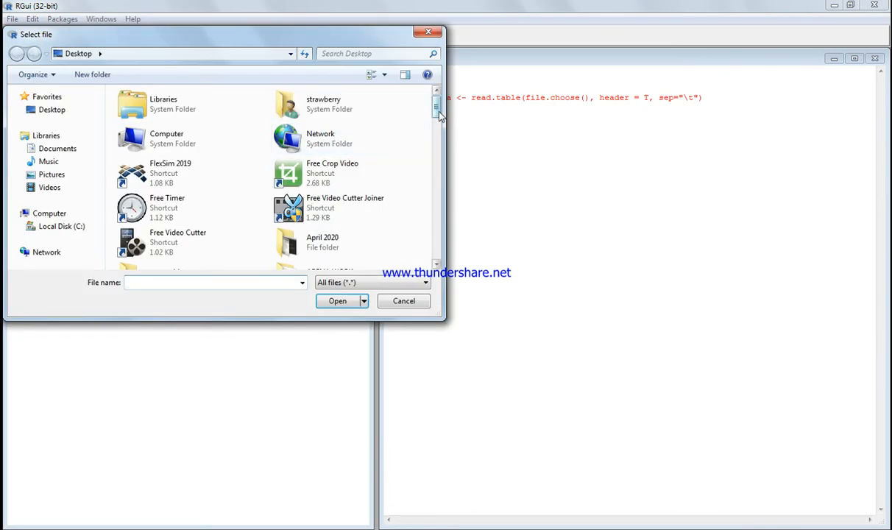
scroll(down, 3)
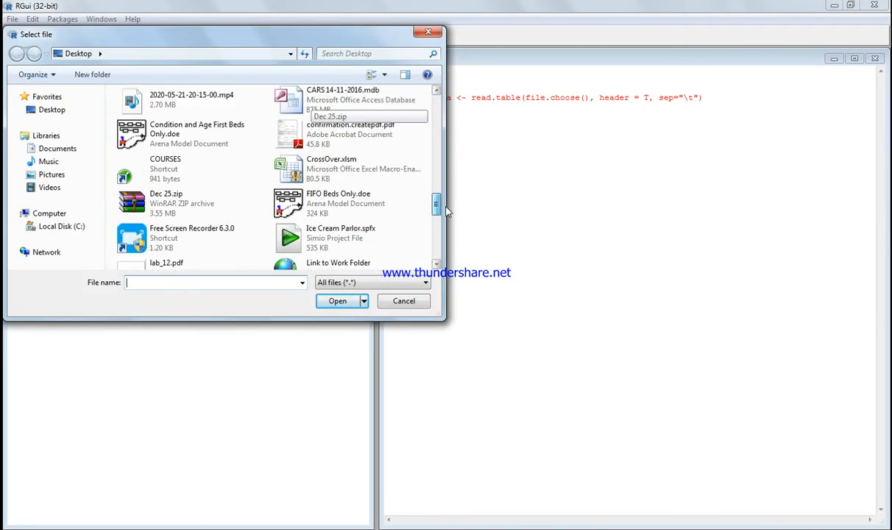
scroll(down, 3)
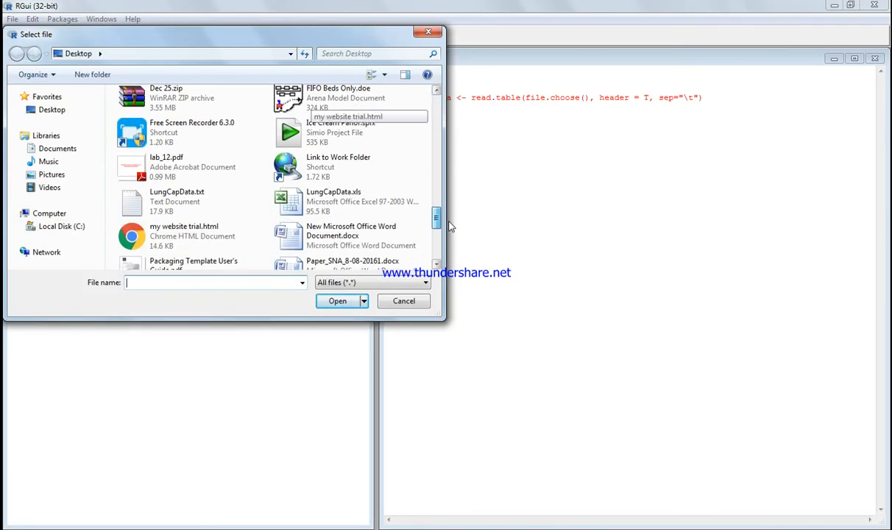
double_click(177, 201)
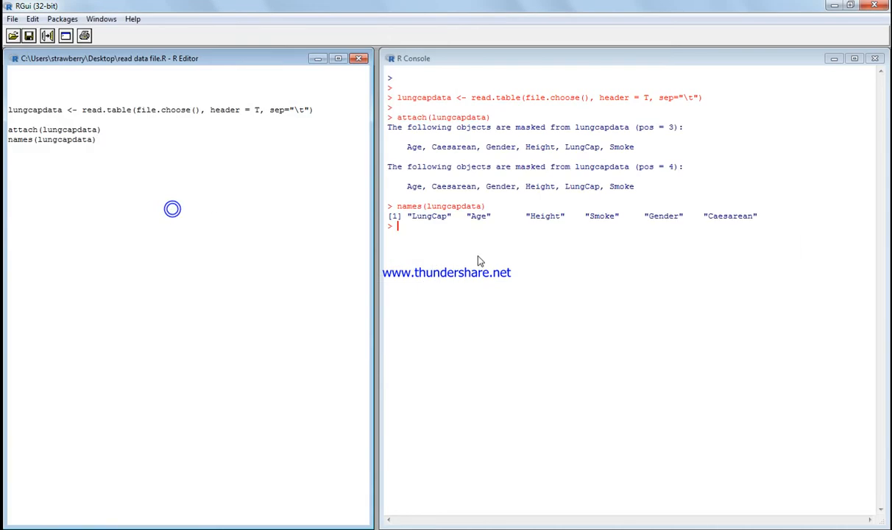
mouse_move(450, 215)
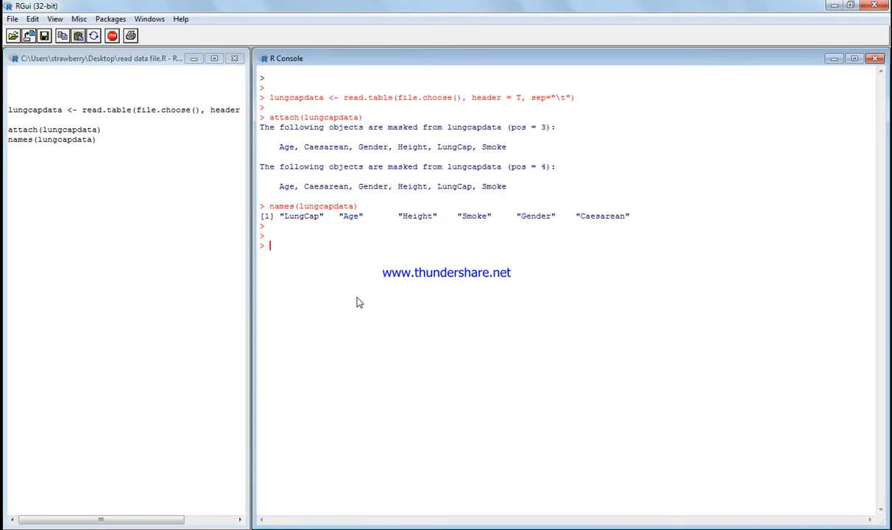
Show the first five values of Age with Age[1:5]
text(A)
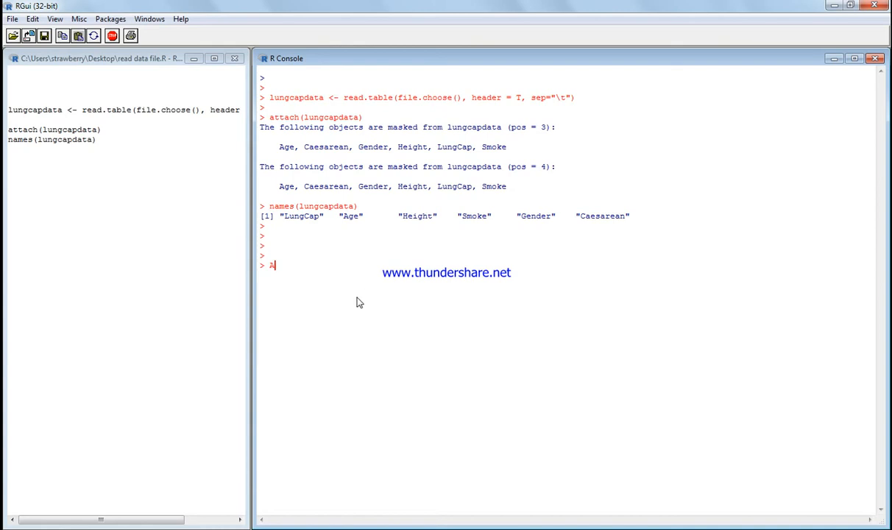
text(ge[1)
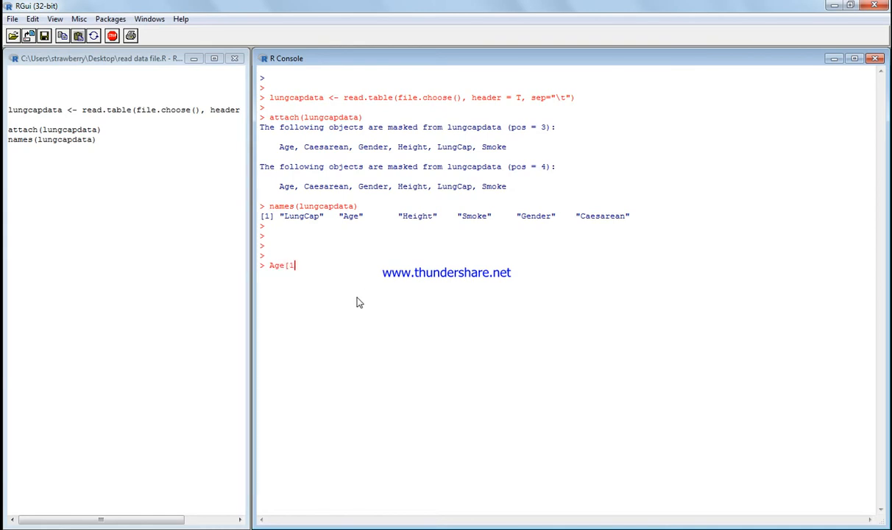
text(:)
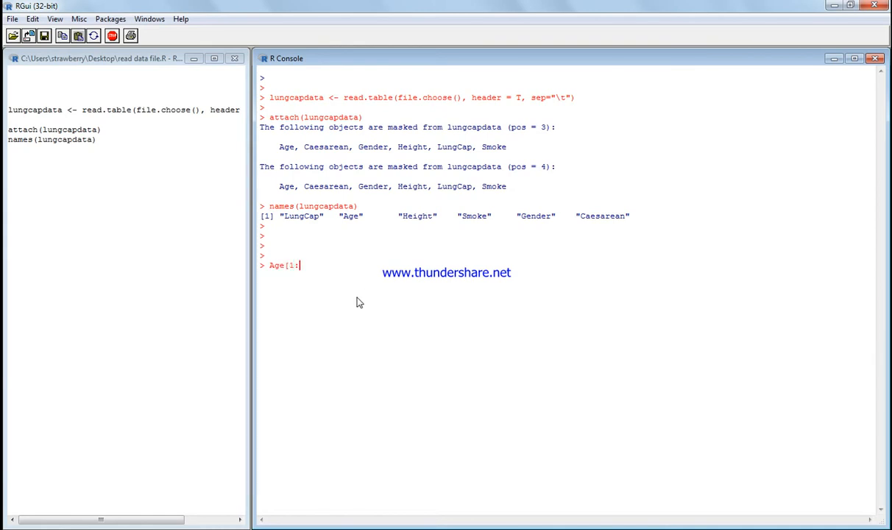
key(Return)
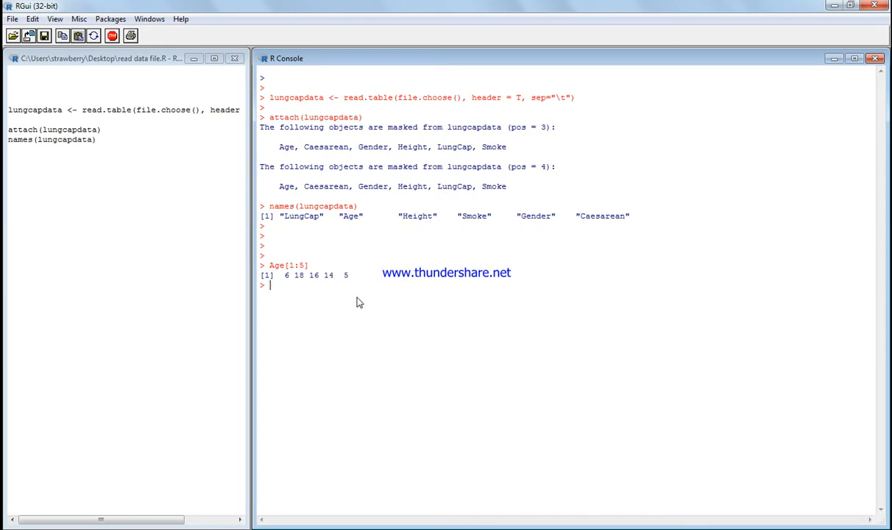
Store Age > 15 as the logical vector temp and print its TRUE/FALSE values
text(temp)
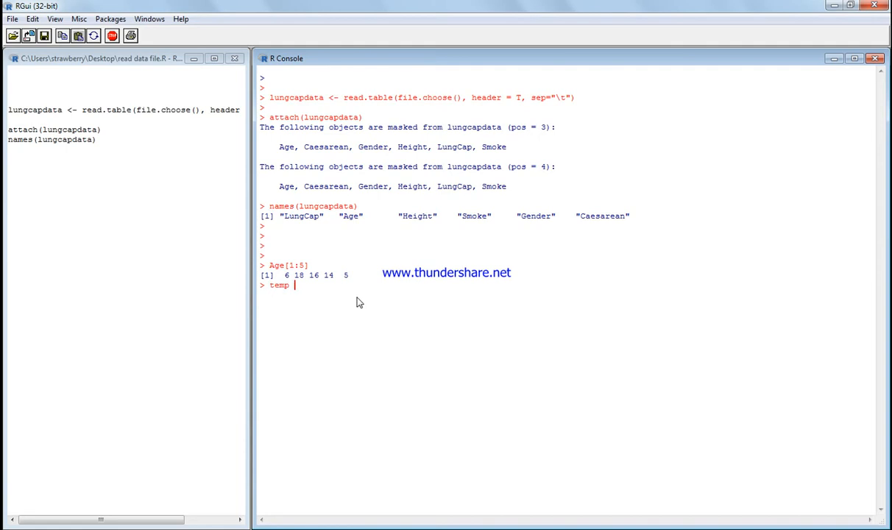
text(<-)
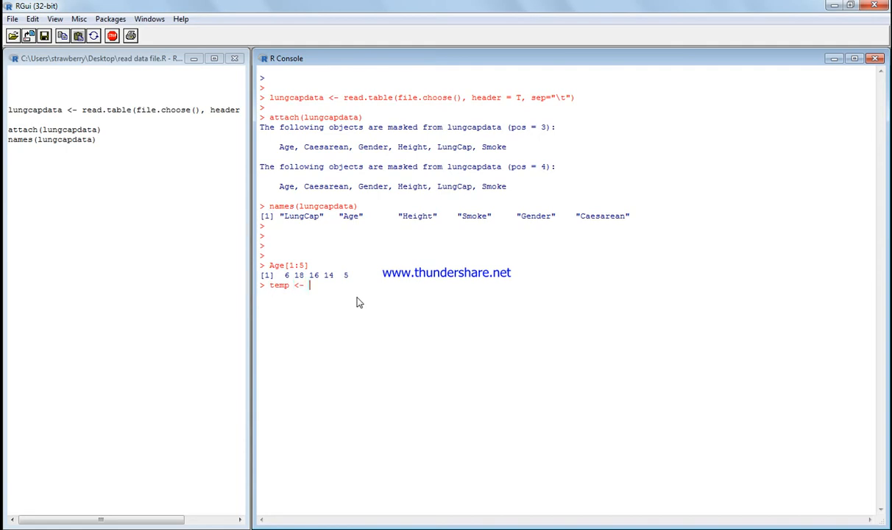
text(Age>15)
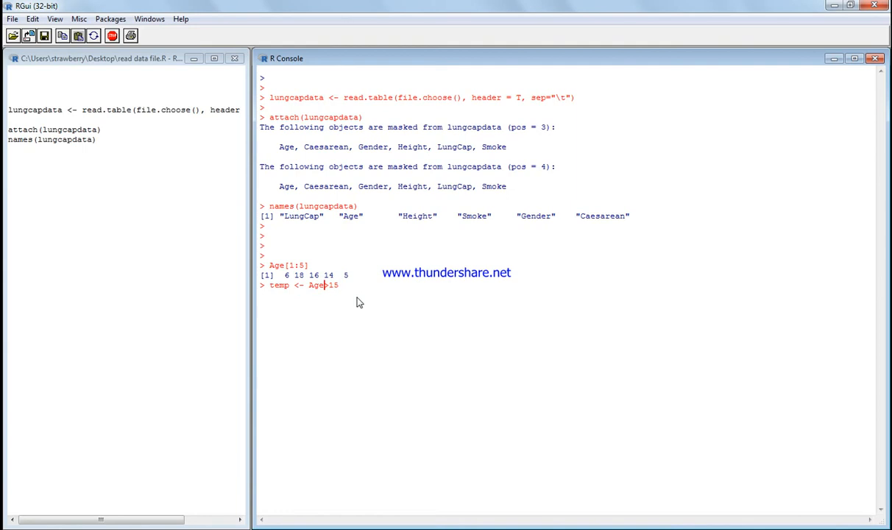
text(>)
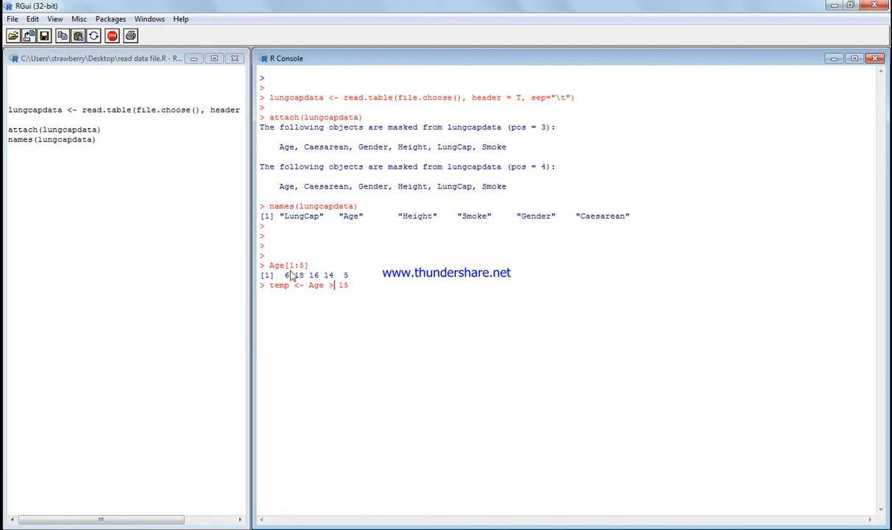
mouse_move(351, 279)
text(te)
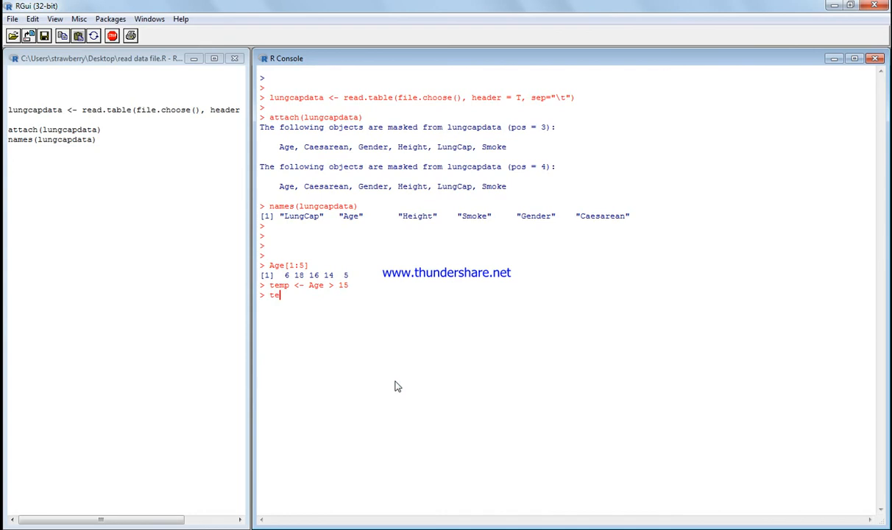
key(Return)
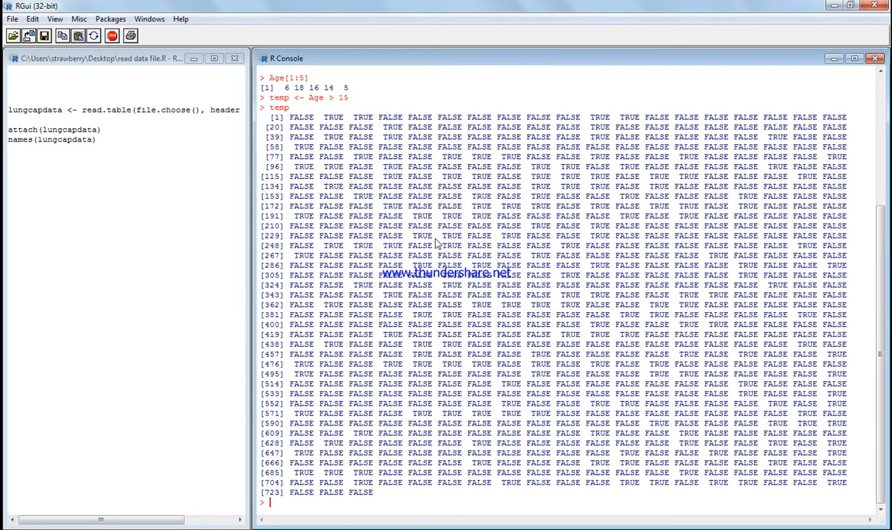
mouse_move(320, 109)
text(rm)
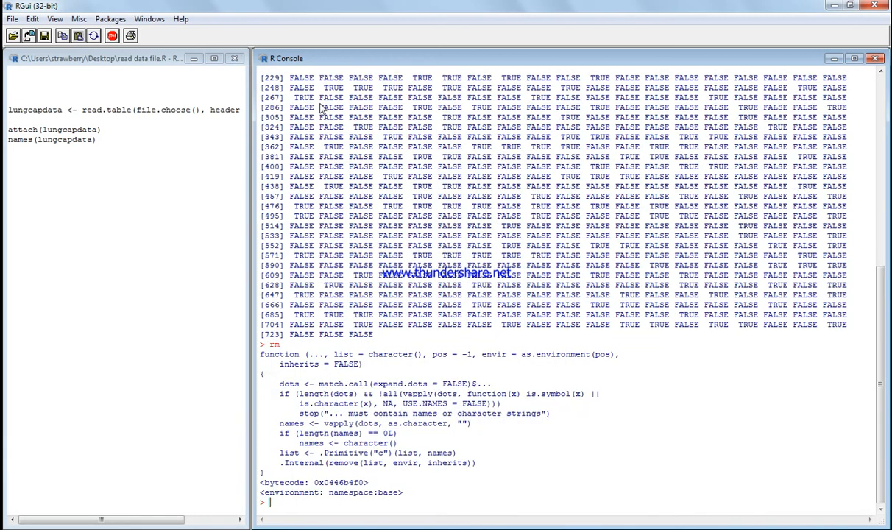
List workspace objects, remove temp with rm(temp), and confirm only lungcapdata remains
text(object)
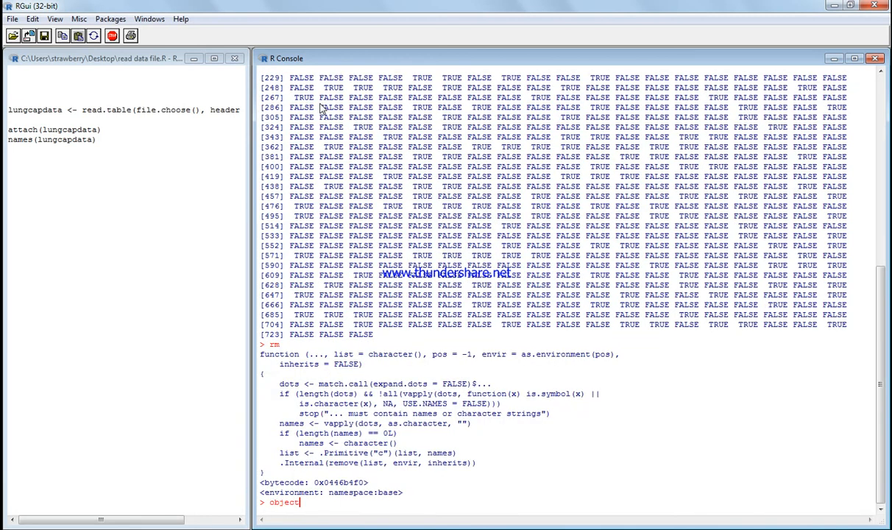
key(Return)
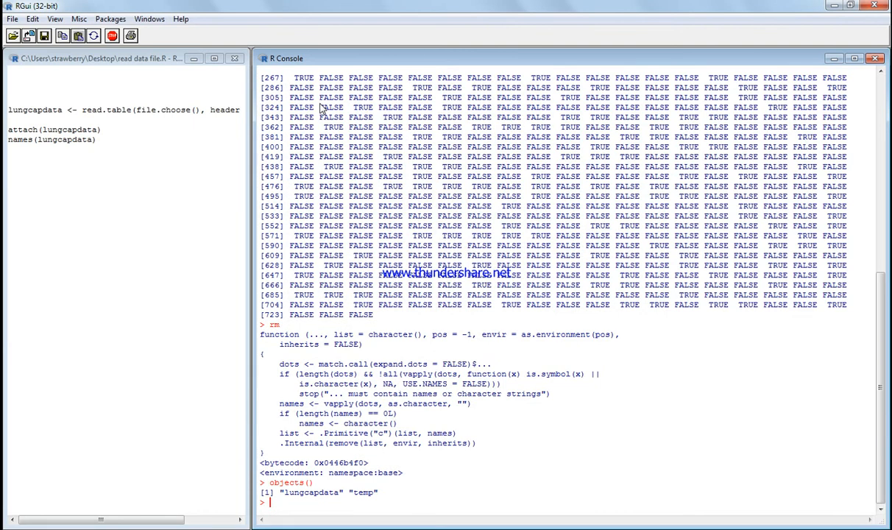
text(rm(te,p)
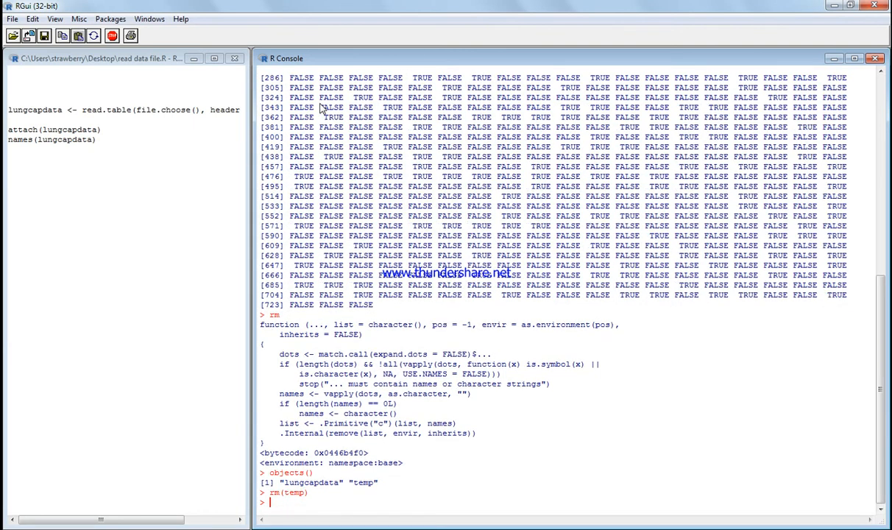
text(objects())
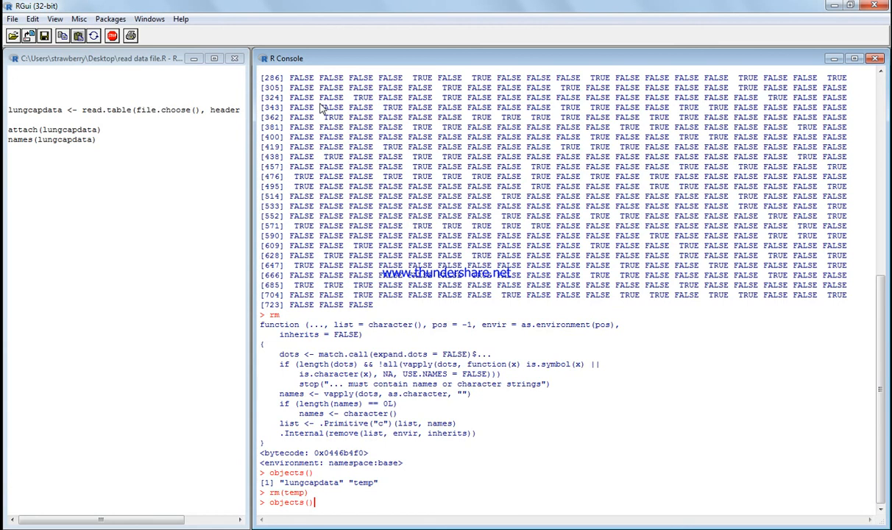
key(Return)
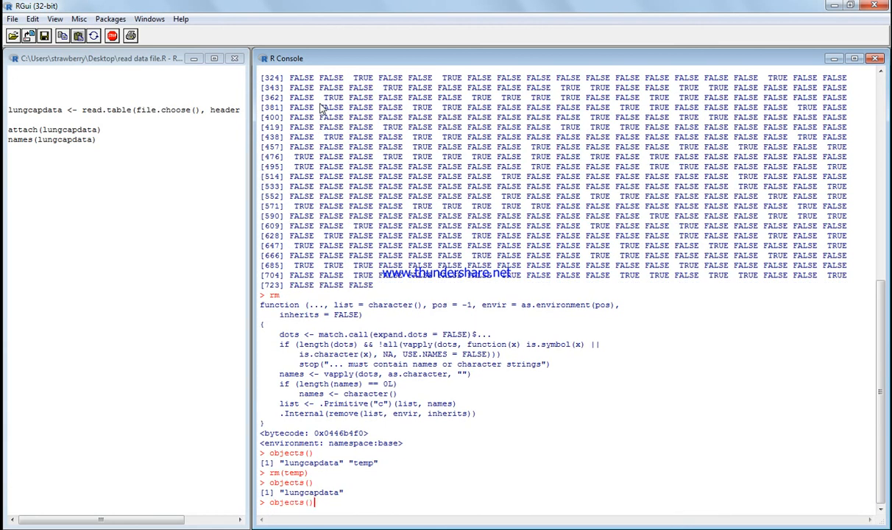
key(Return)
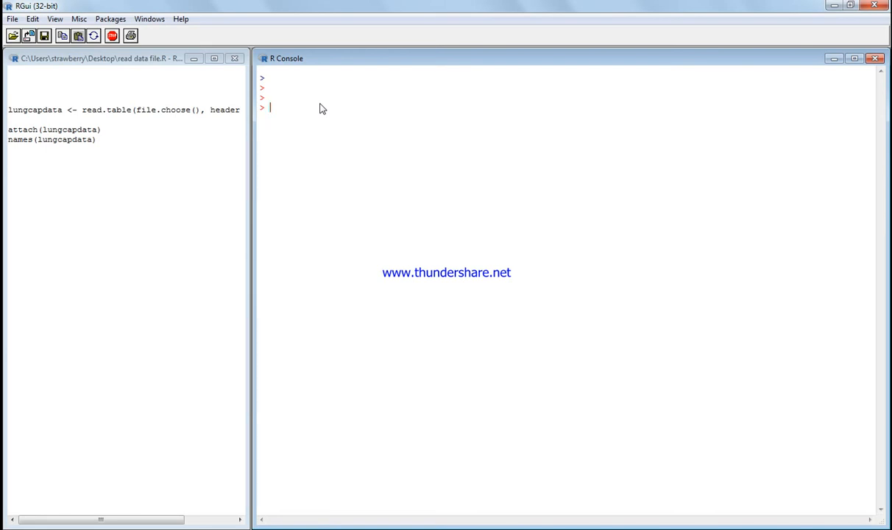
Store Age[1:5] as myAge and print the first five ages
text(myAge)
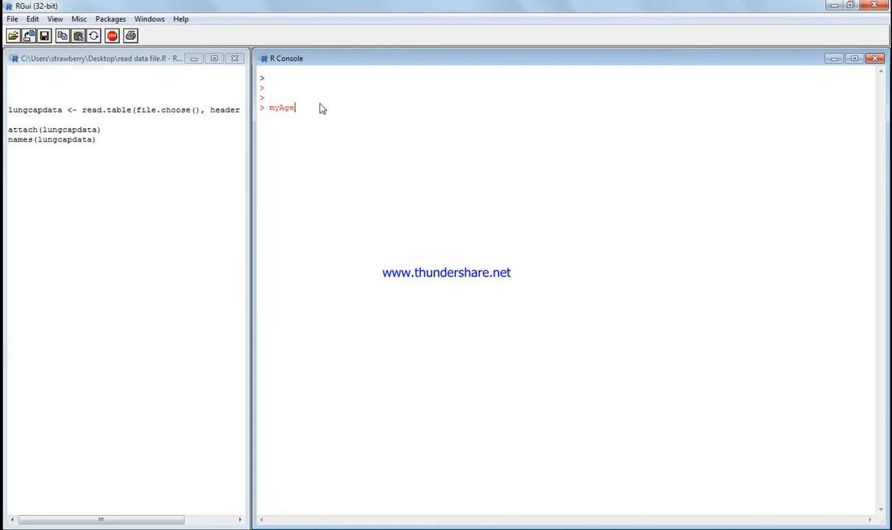
text(<-)
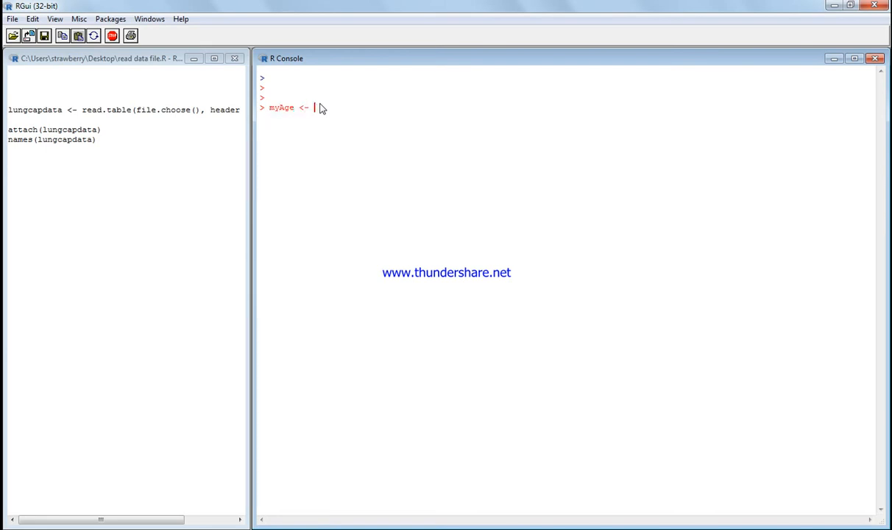
text(Age[1)
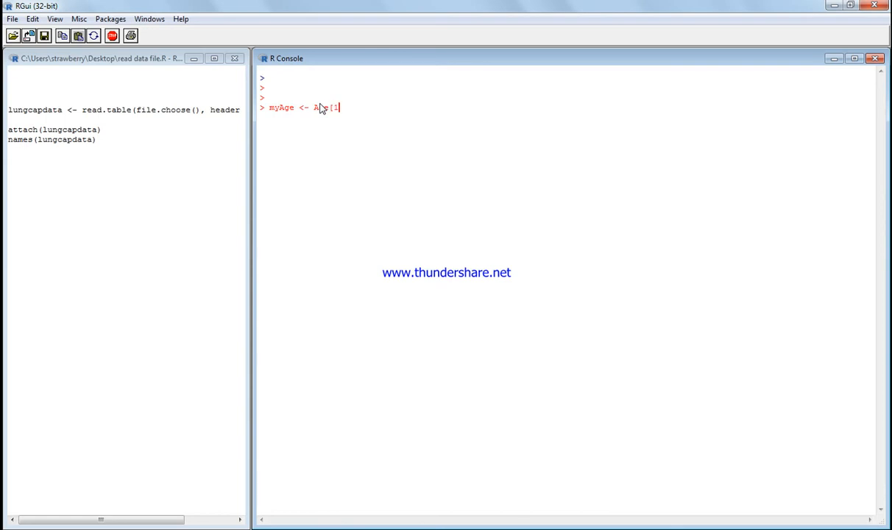
text(:)
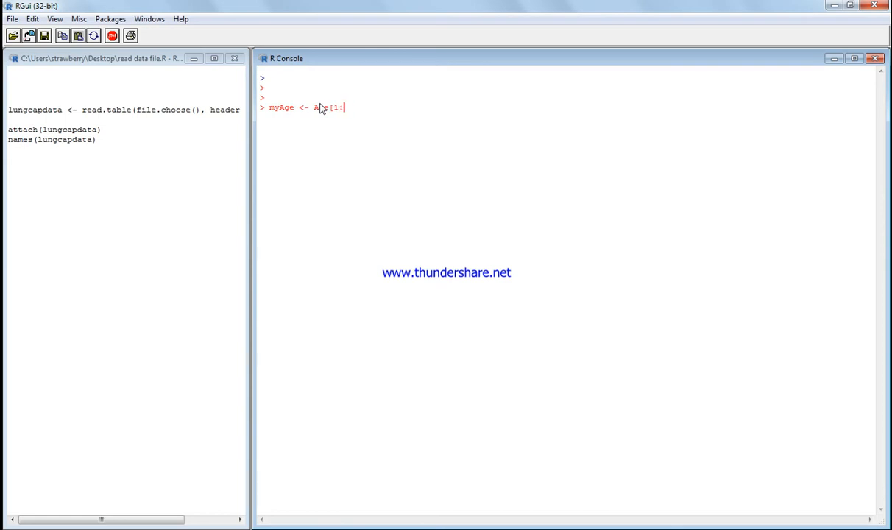
text(5])
text(my)
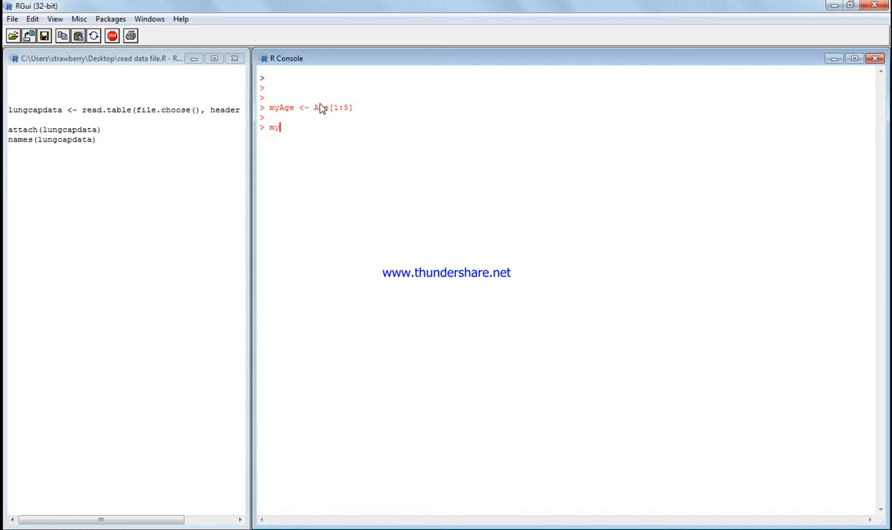
key(Return)
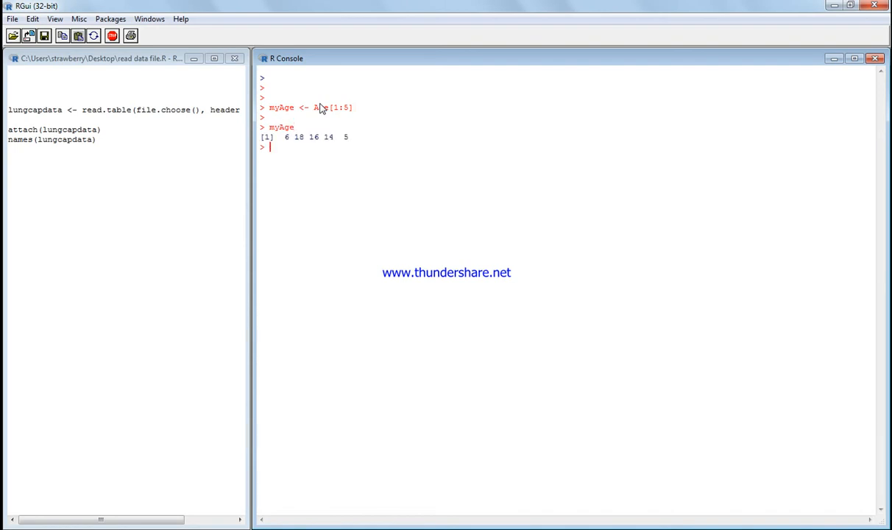
Store myAge > 15 as temp, giving FALSE TRUE TRUE FALSE FALSE
text(temp <- myAge)
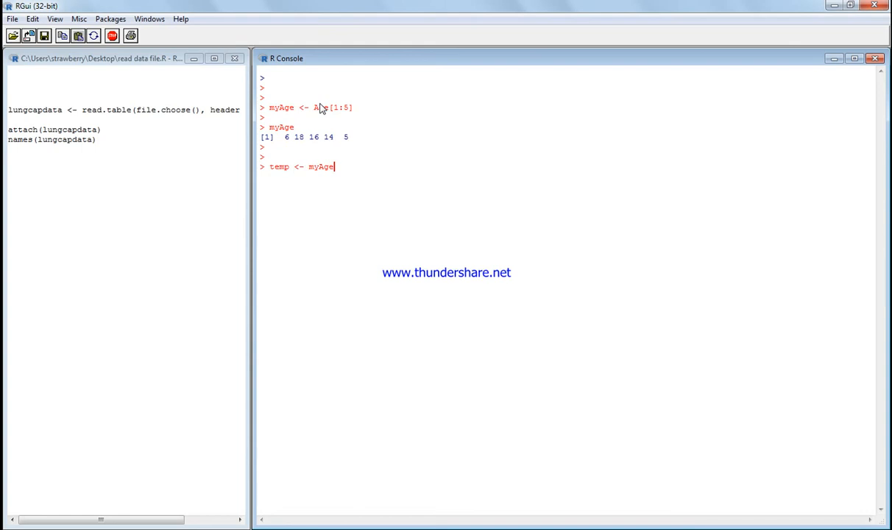
text(<)
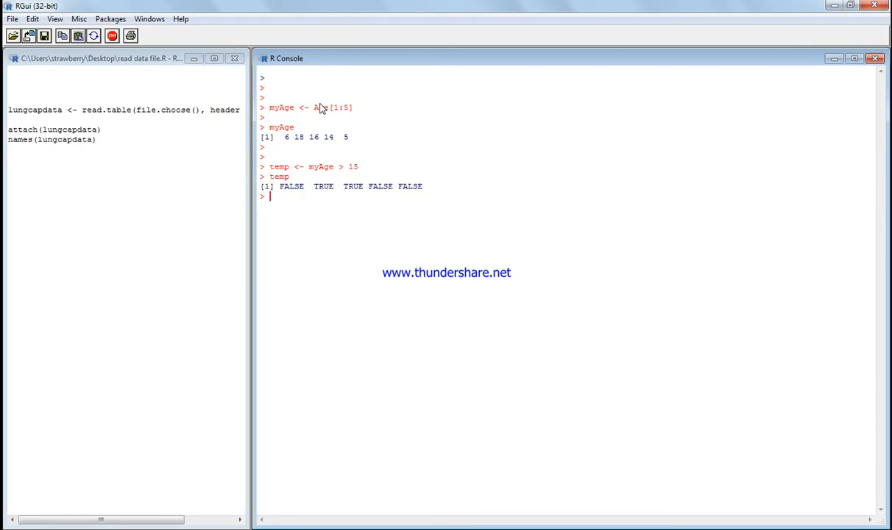
mouse_move(309, 144)
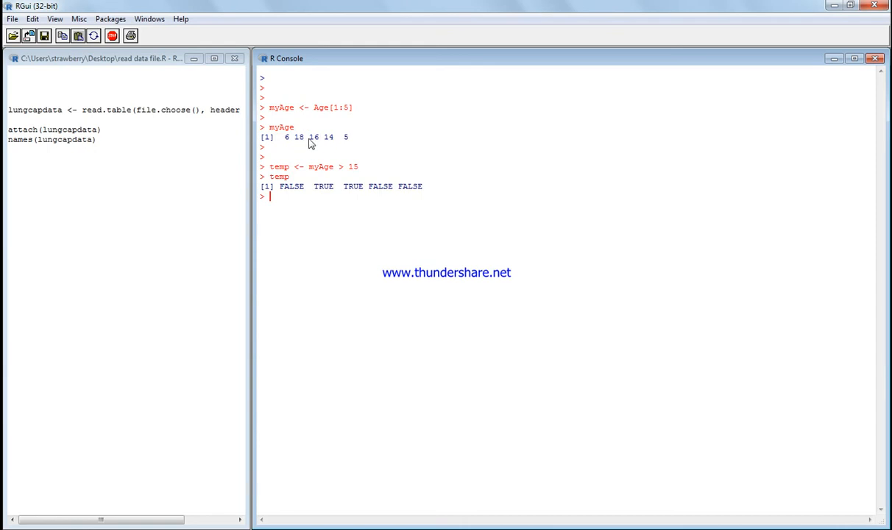
mouse_move(350, 221)
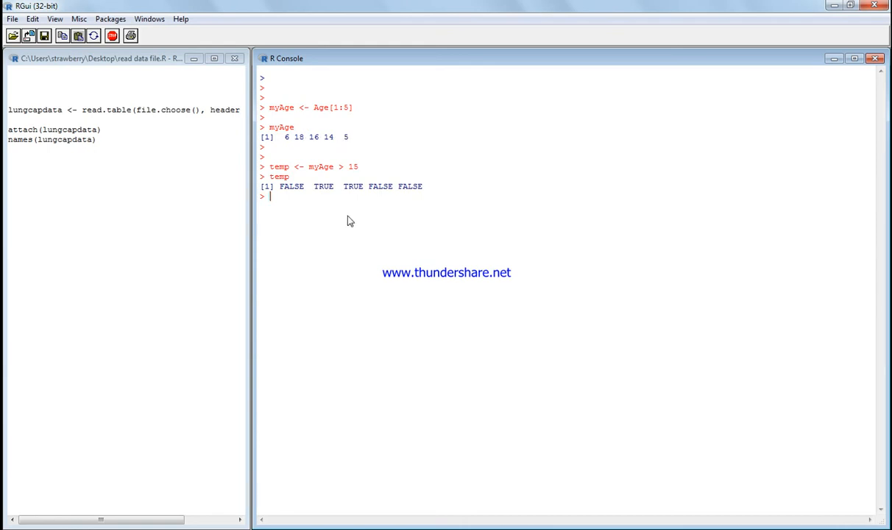
key(Return)
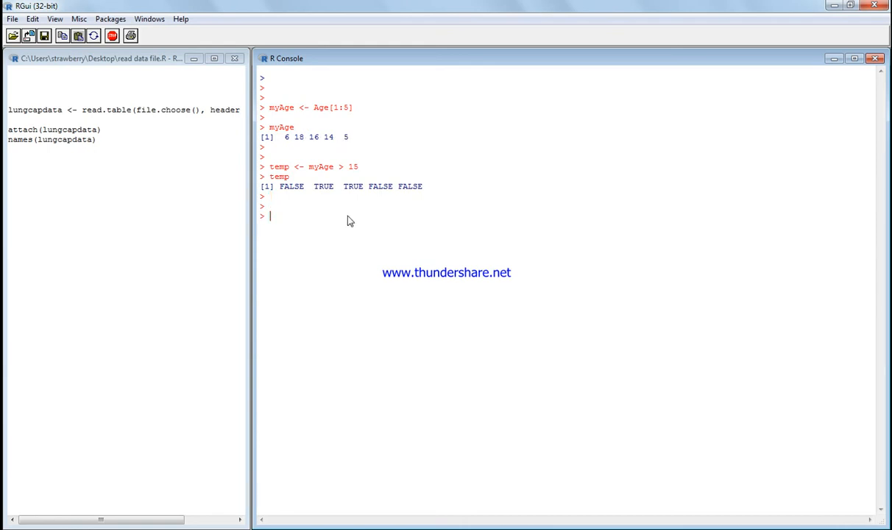
Store as.numeric(Age > 15) in temp2
text(temp2 <- as.n)
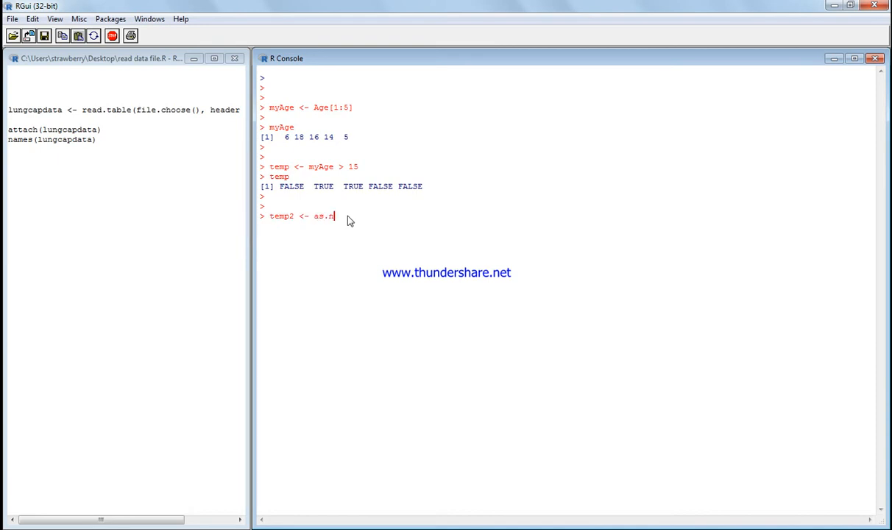
text(umeric)
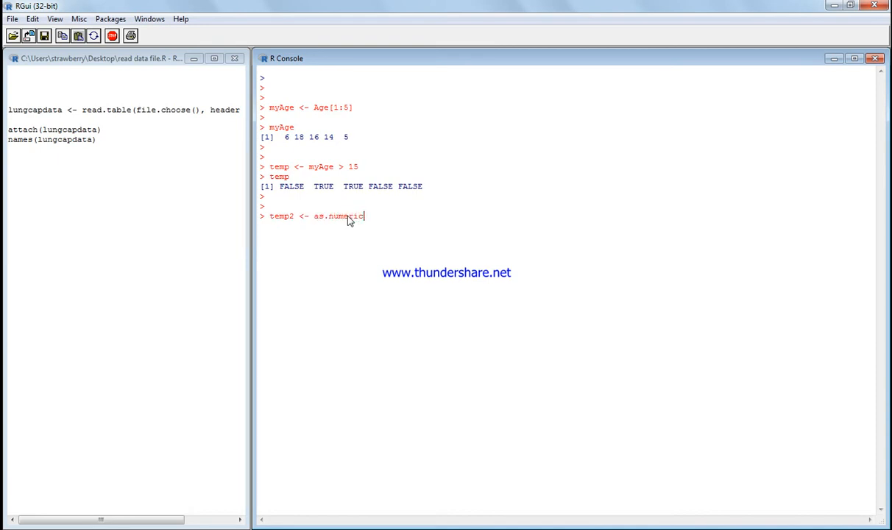
text((Age)
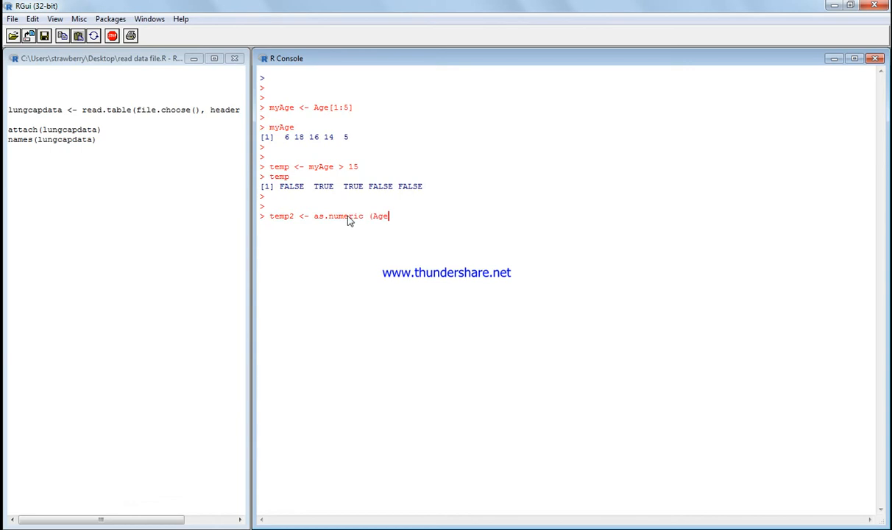
text(>15))
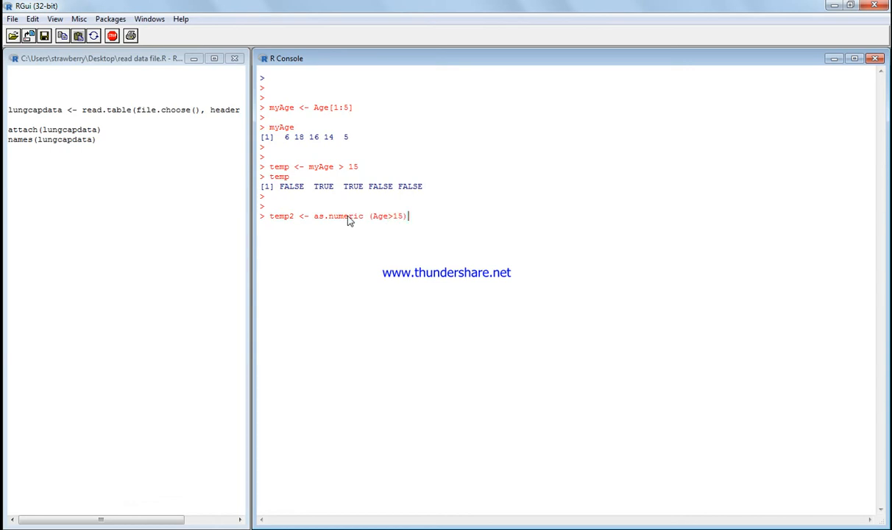
key(Return)
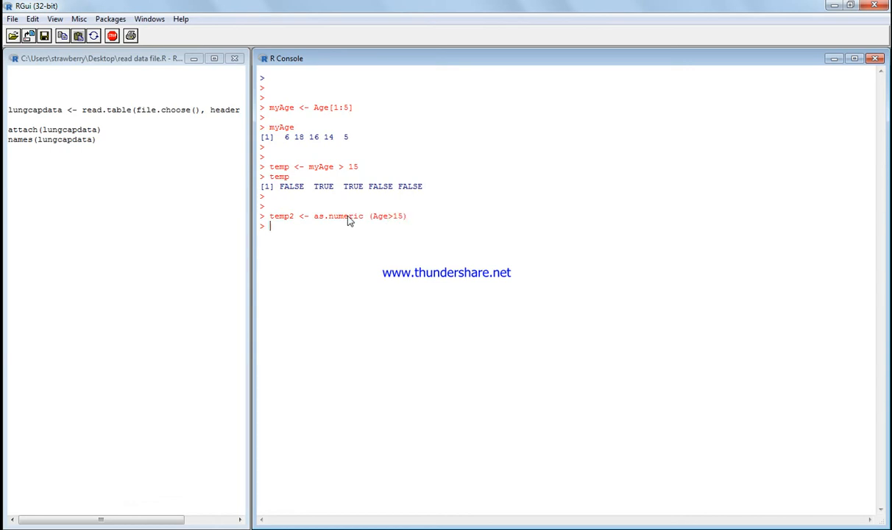
Print temp2[1:5], showing 0 1 1 0 0
text(temp2)
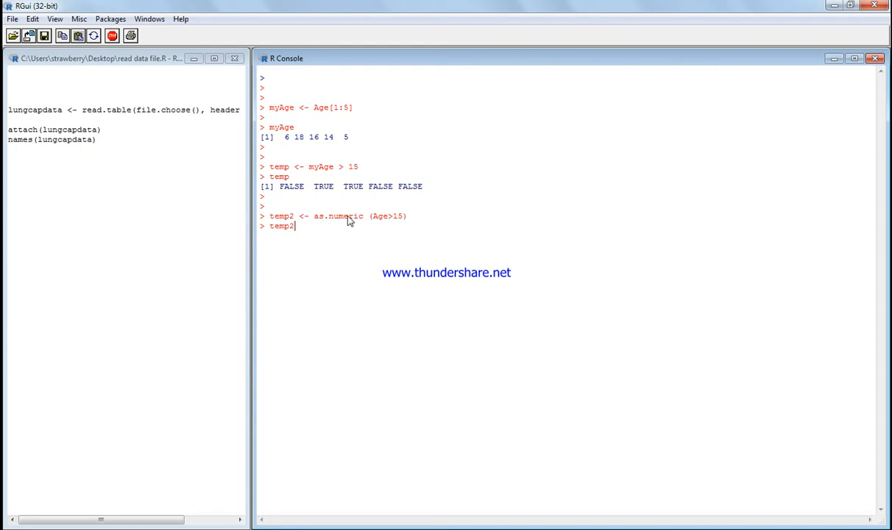
text([1:)
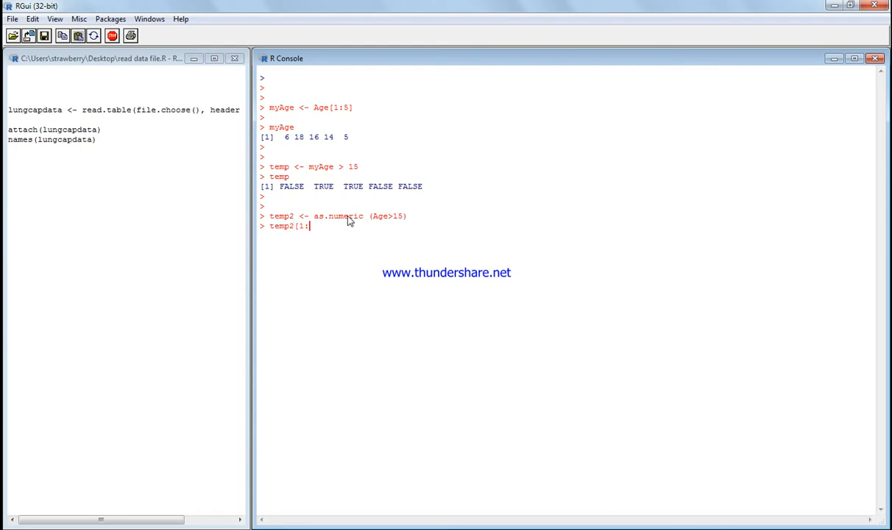
key(Return)
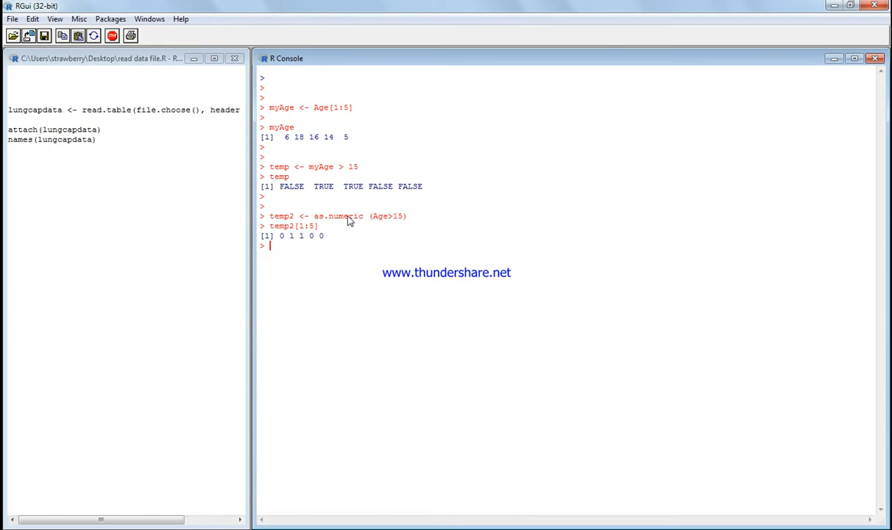
mouse_move(295, 226)
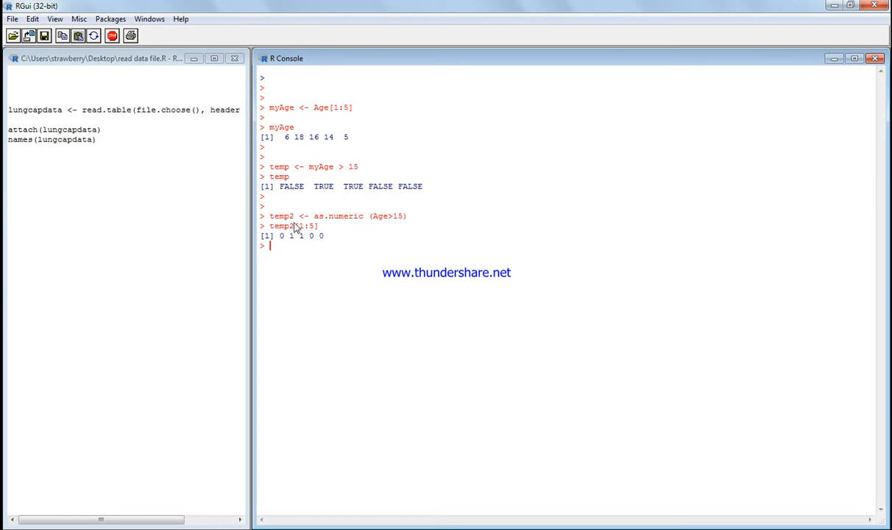
mouse_move(391, 224)
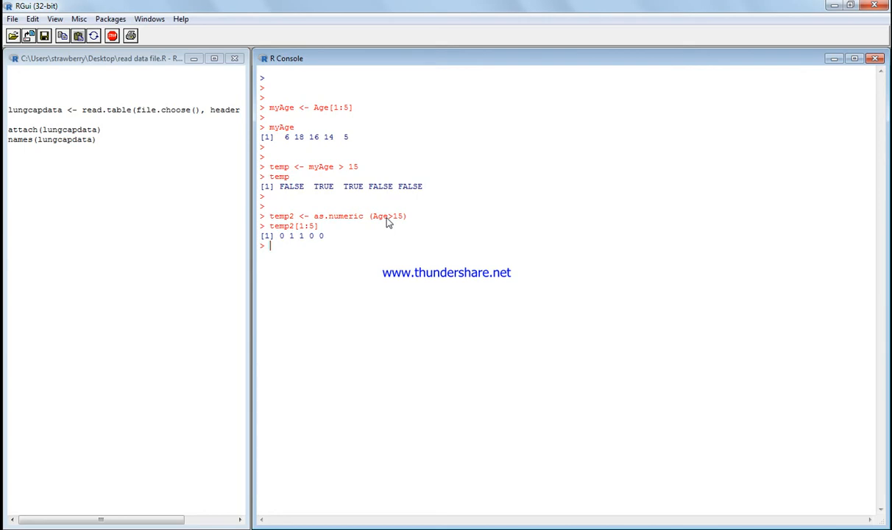
Create FemSmoke as Gender == "female" & Smoke == "yes"
key(Return)
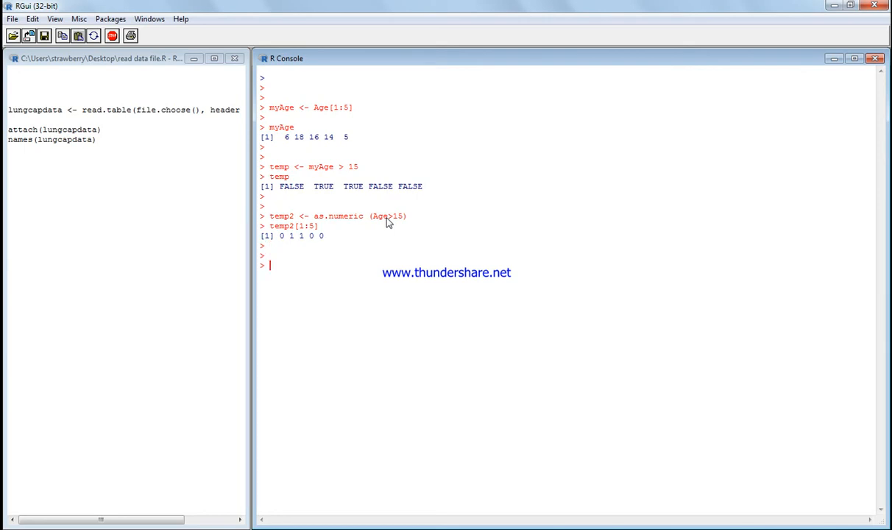
text(Fem)
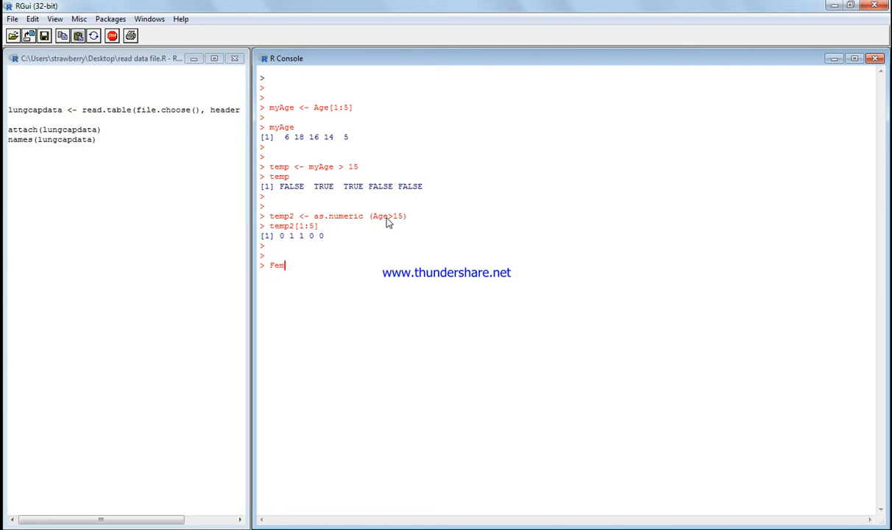
text(Smoke)
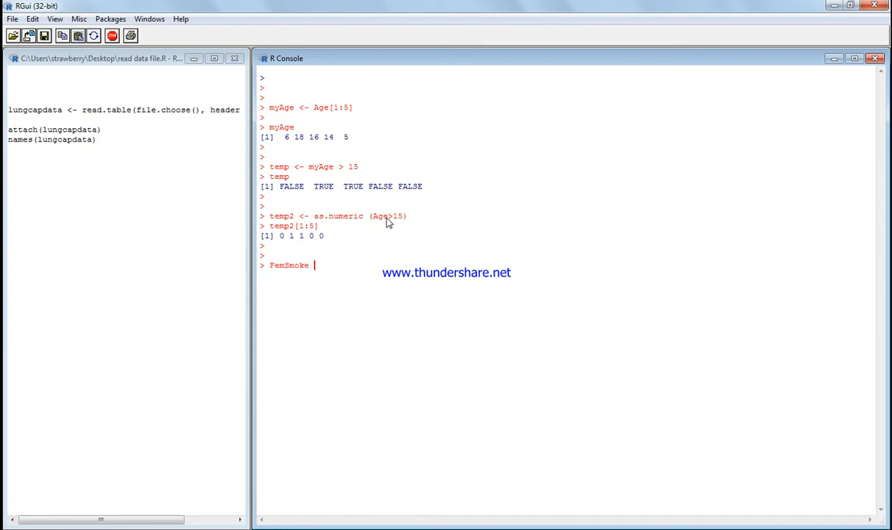
text(<-)
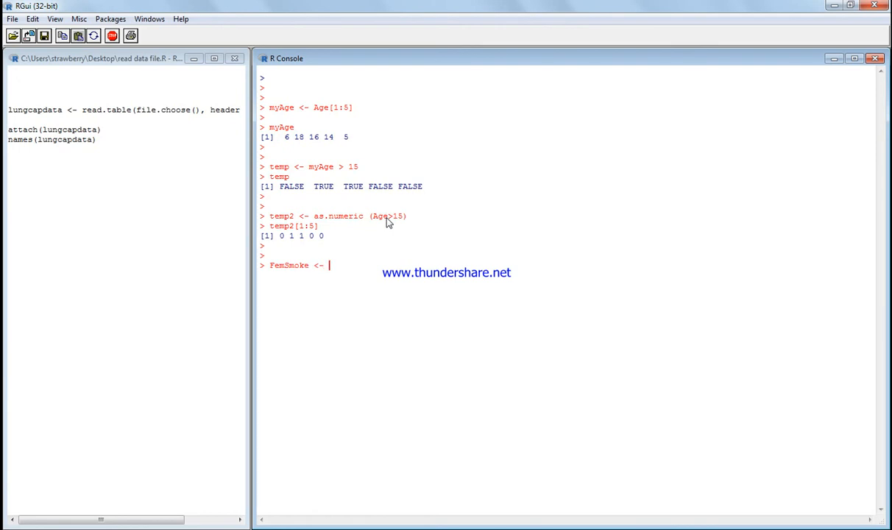
text(Gender ==)
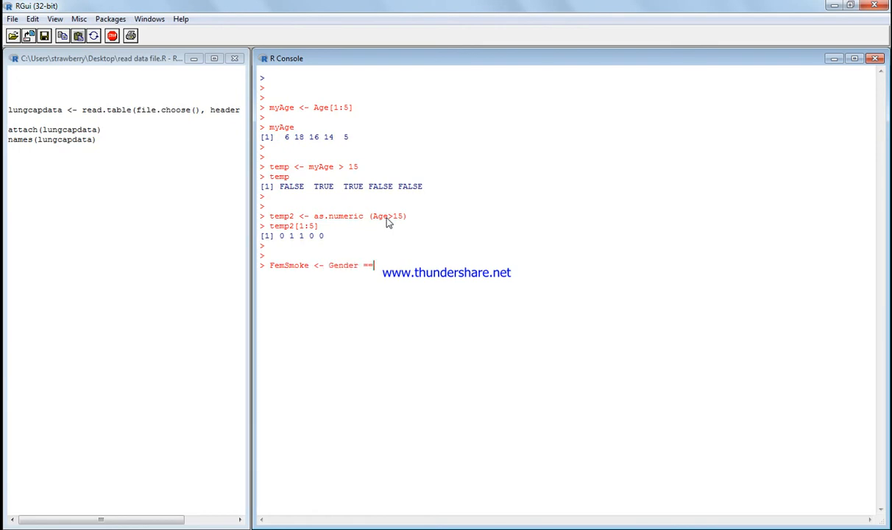
text("female)
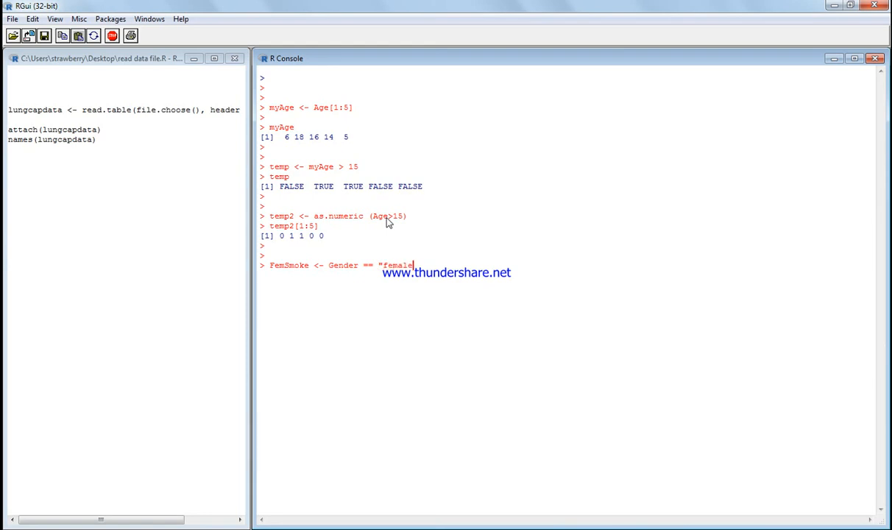
text(")
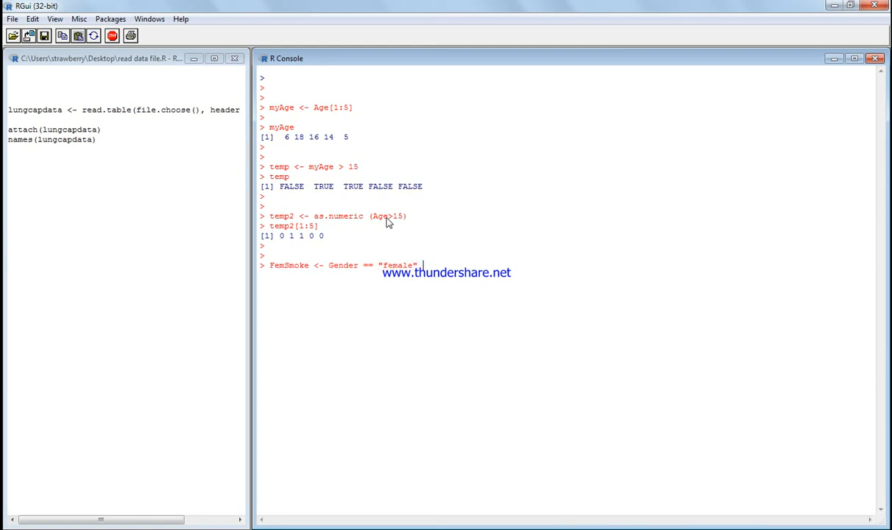
text(& ")
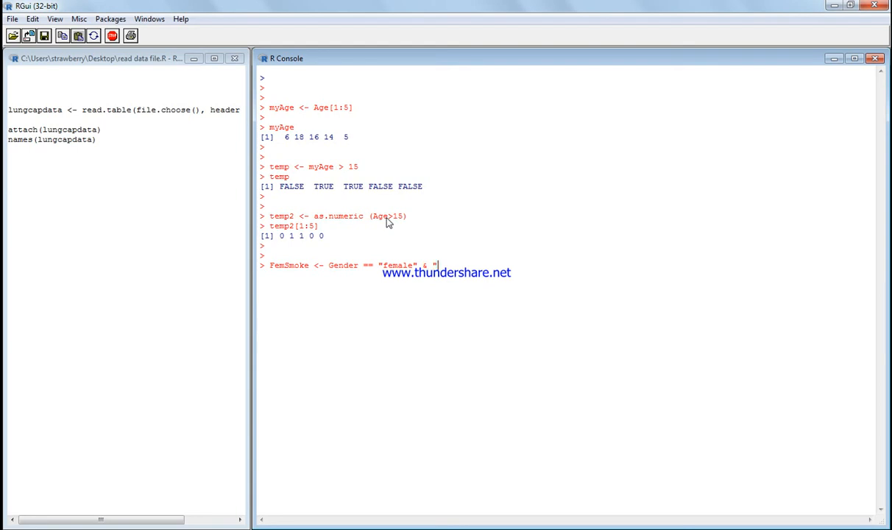
text(Smoke)
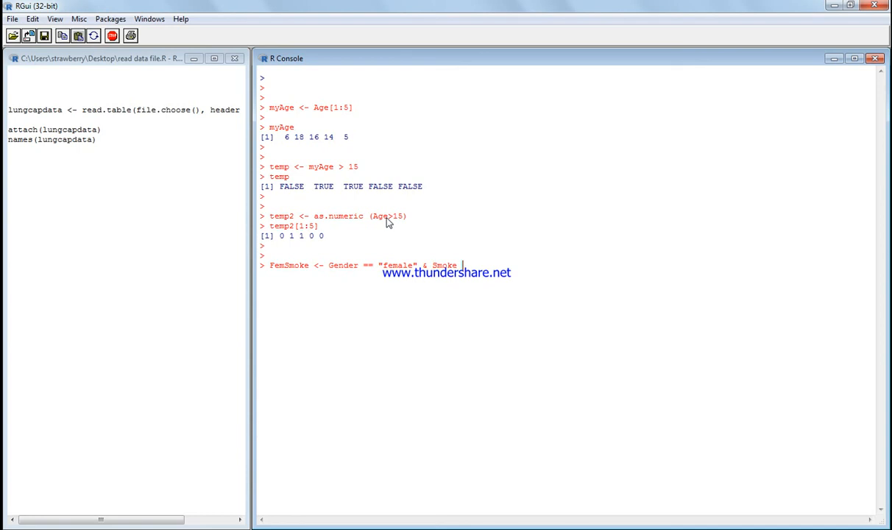
text(== "ye)
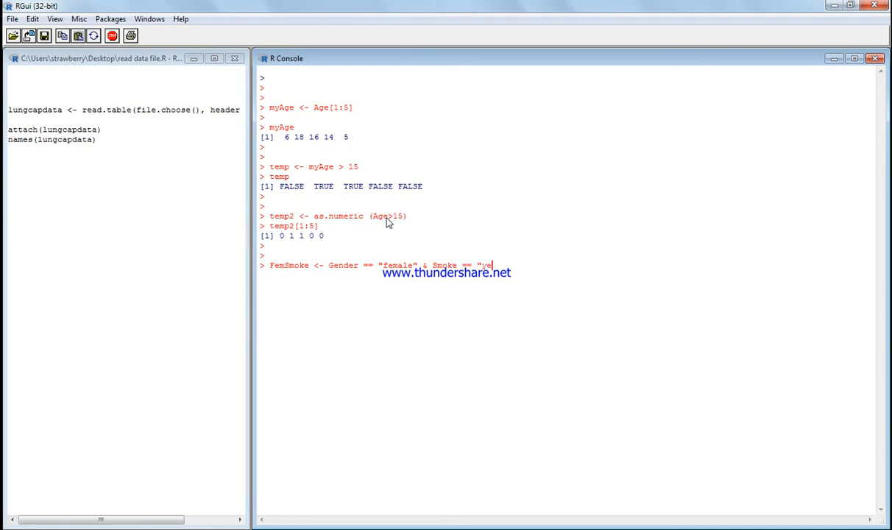
text(s")
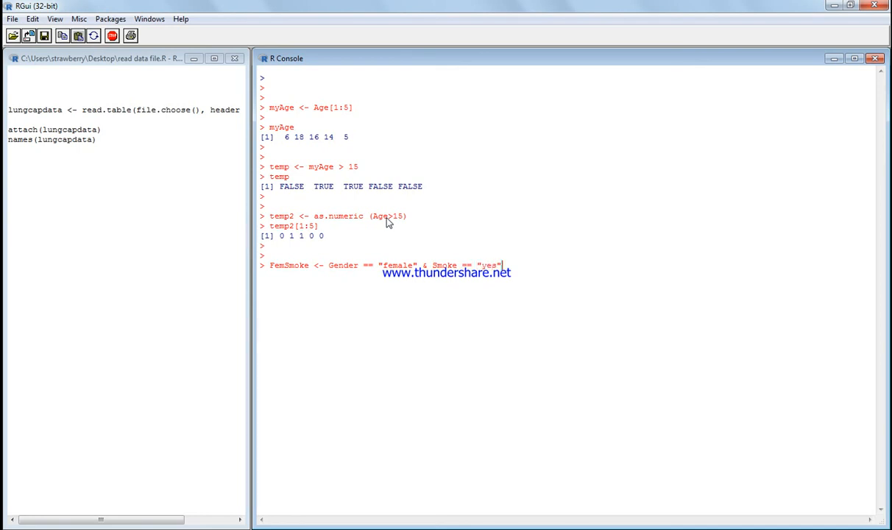
key(Return)
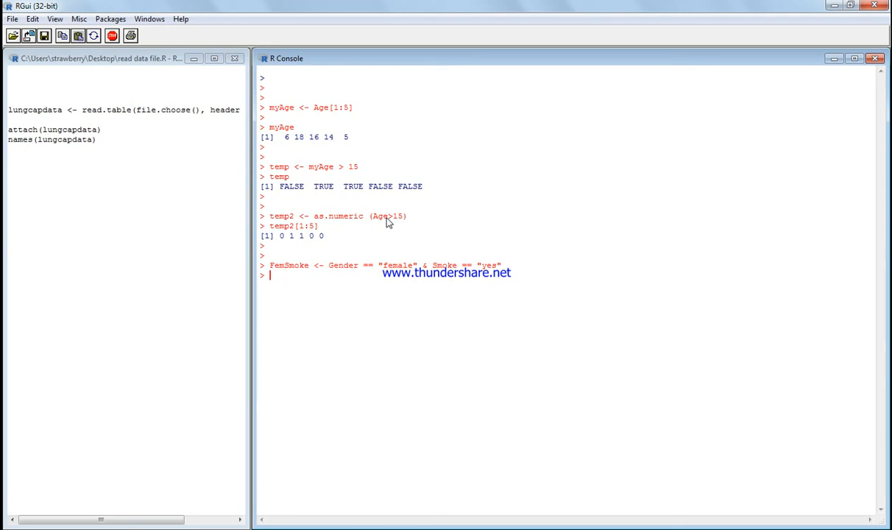
Check dim(FemSmoke), which returns NULL, and begin typing FemSmoke
text(F)
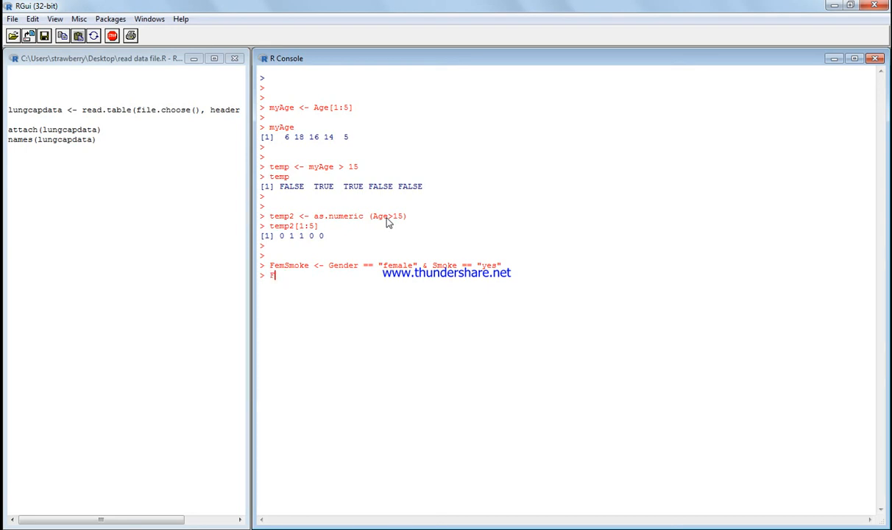
text(dim(Fem)
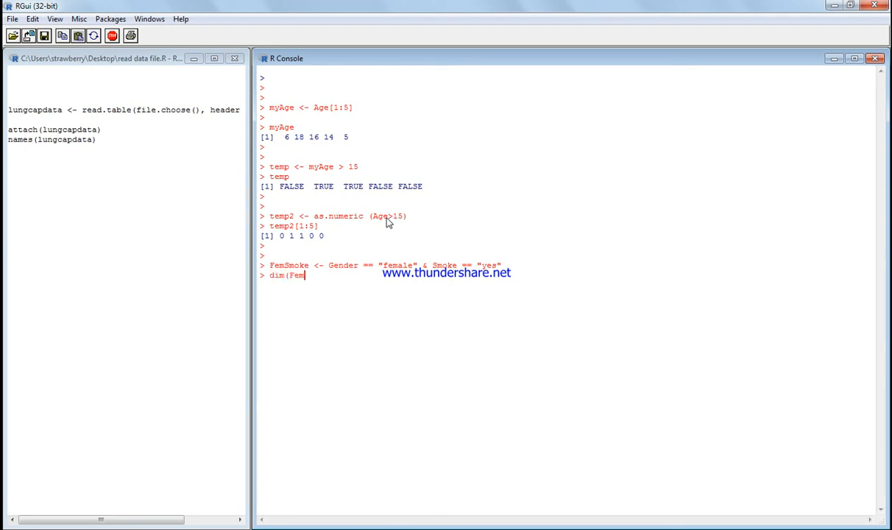
key(Return)
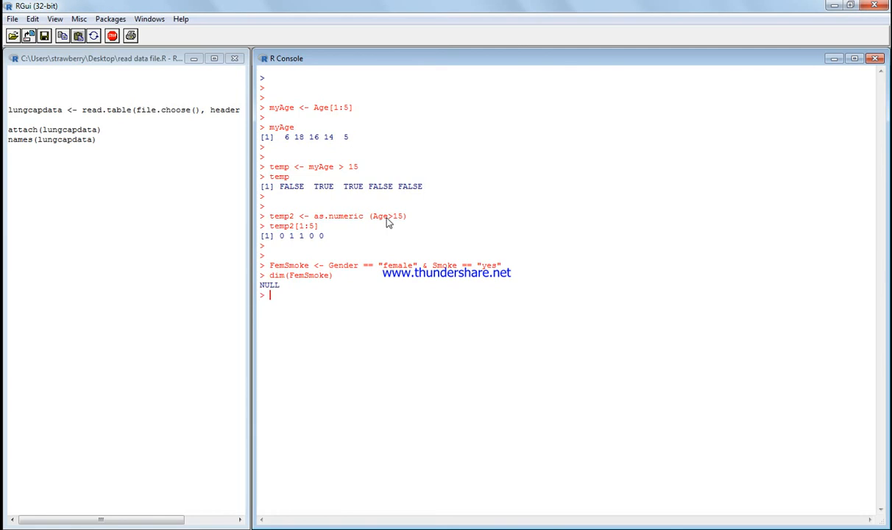
text(Fem)
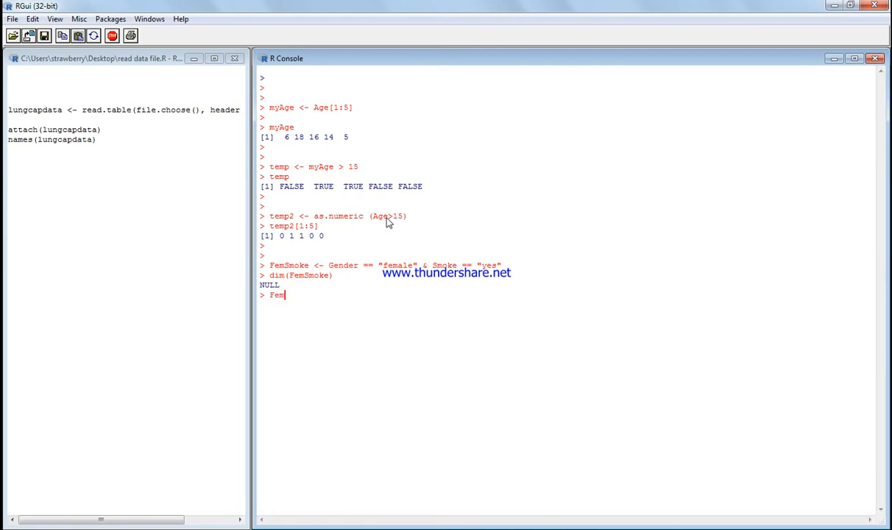
Print the full FemSmoke TRUE/FALSE vector and scroll through its rows
key(Return)
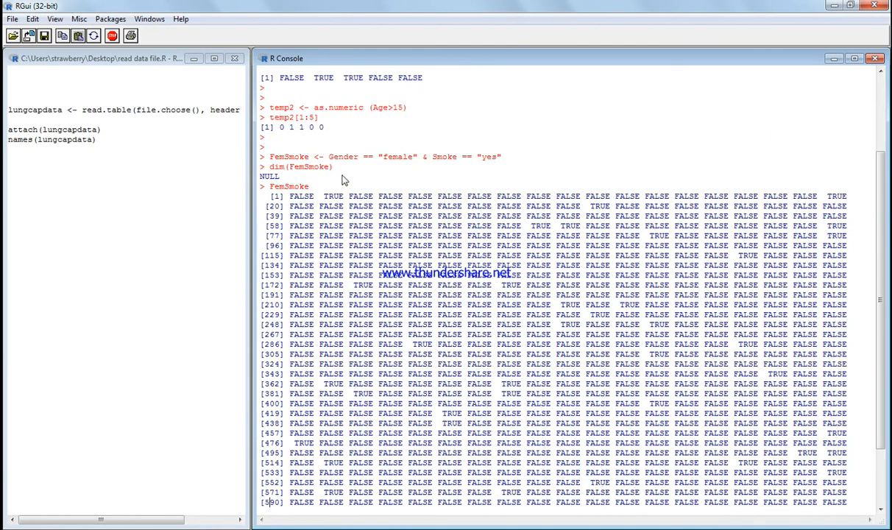
mouse_move(383, 164)
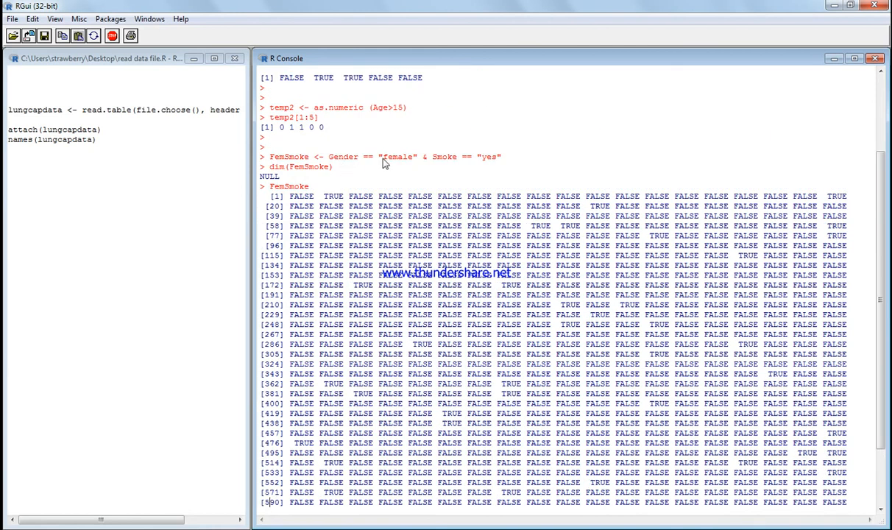
mouse_move(474, 175)
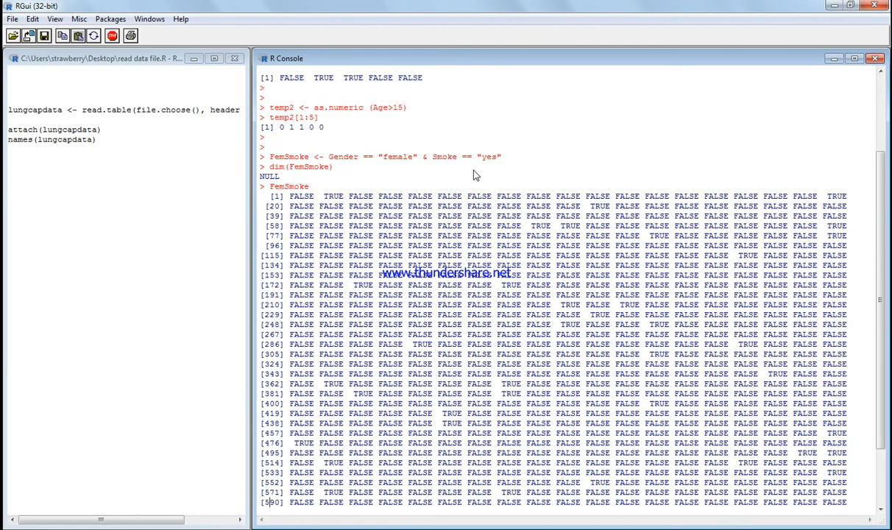
mouse_move(468, 175)
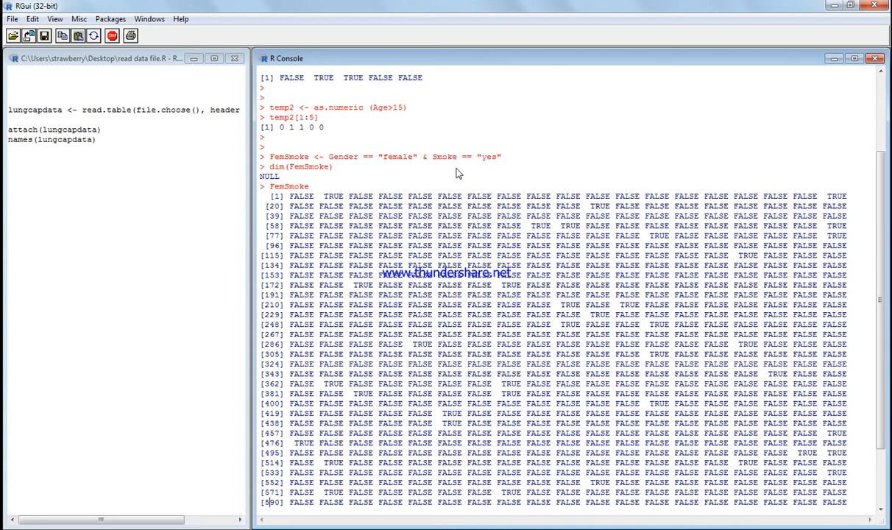
scroll(down, 3)
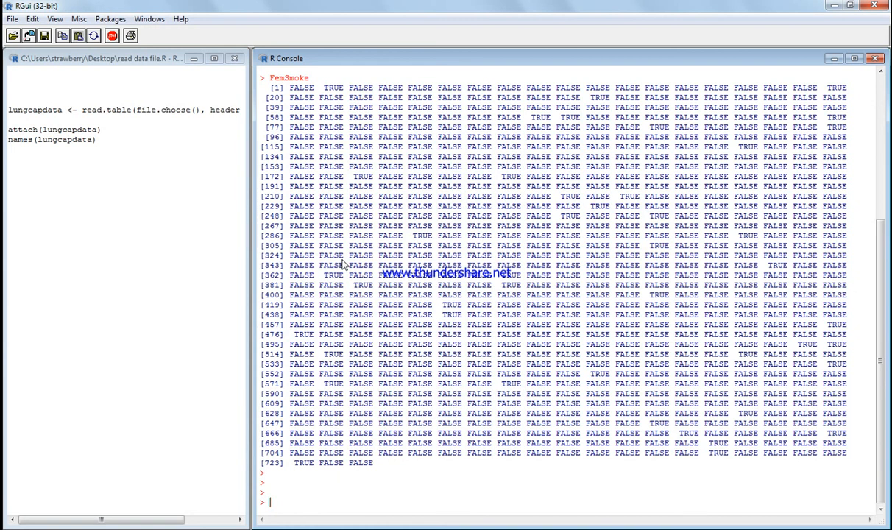
Create movedata as cbind(lungcapdata, FemSmoke) and begin typing movedata
text(movedata<-)
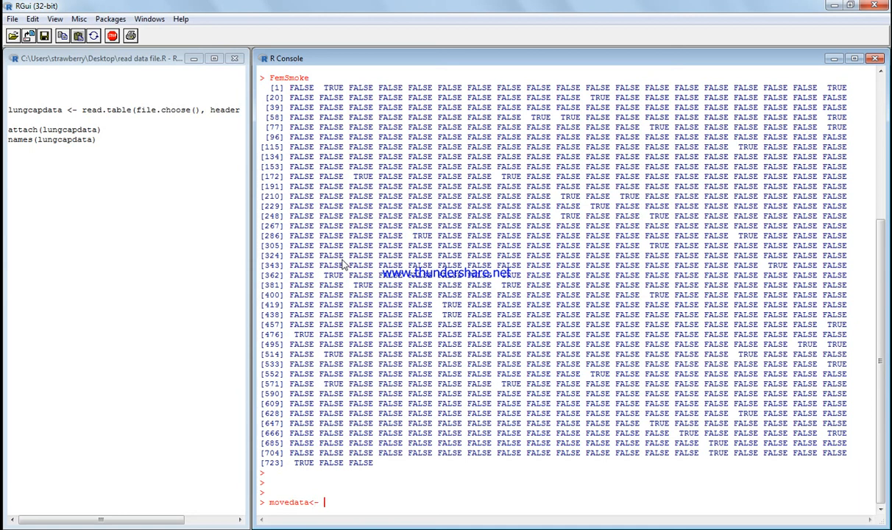
text(cbind()
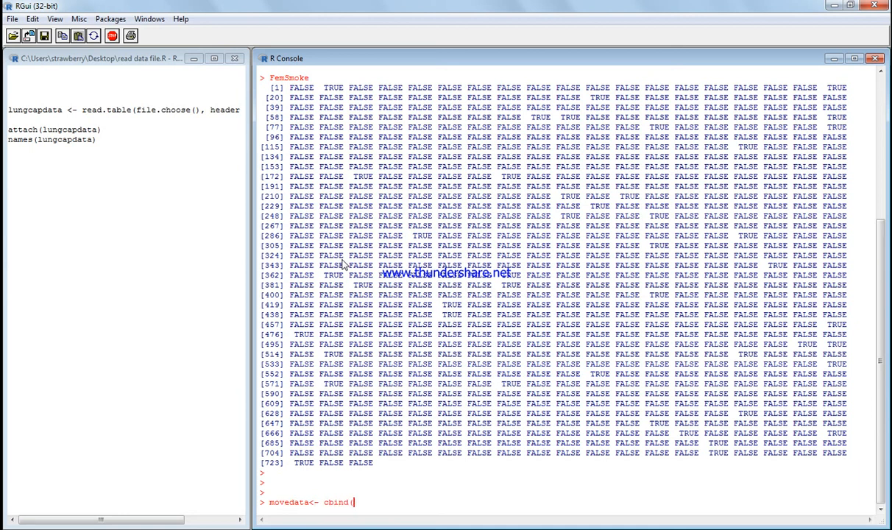
text(lungcapdata,)
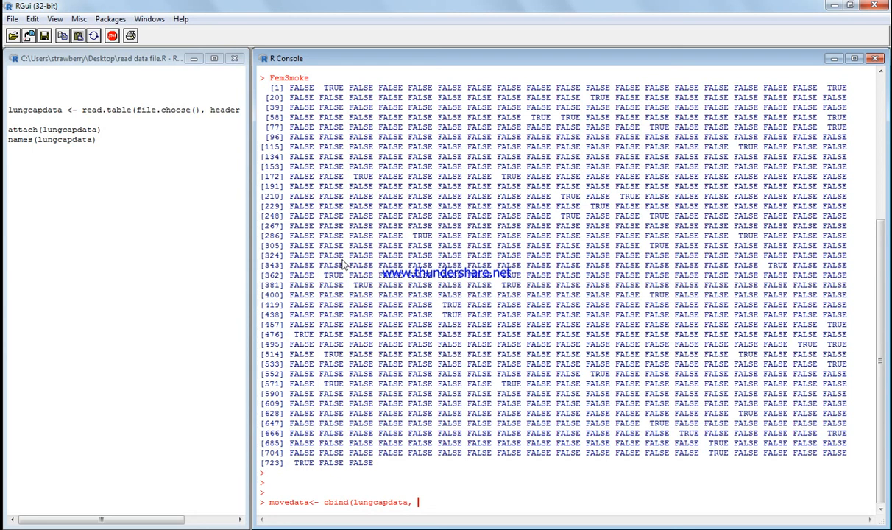
text(Fem)
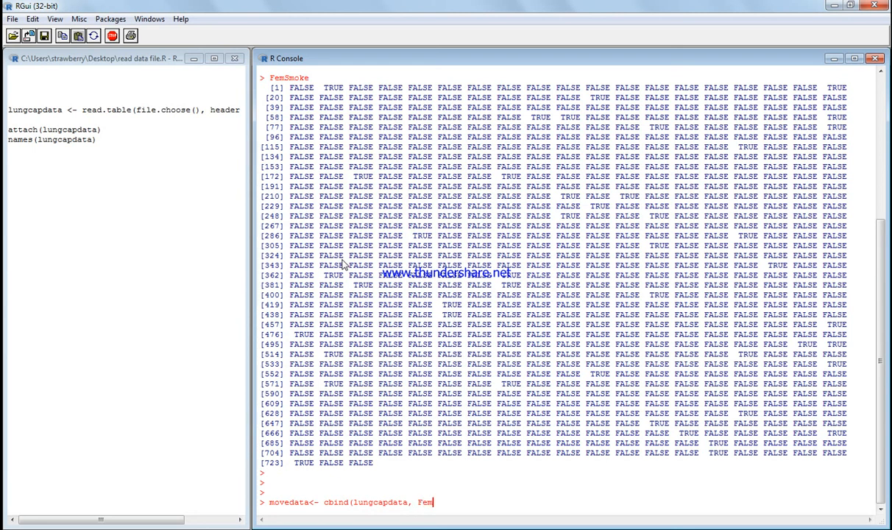
text(Smoke)
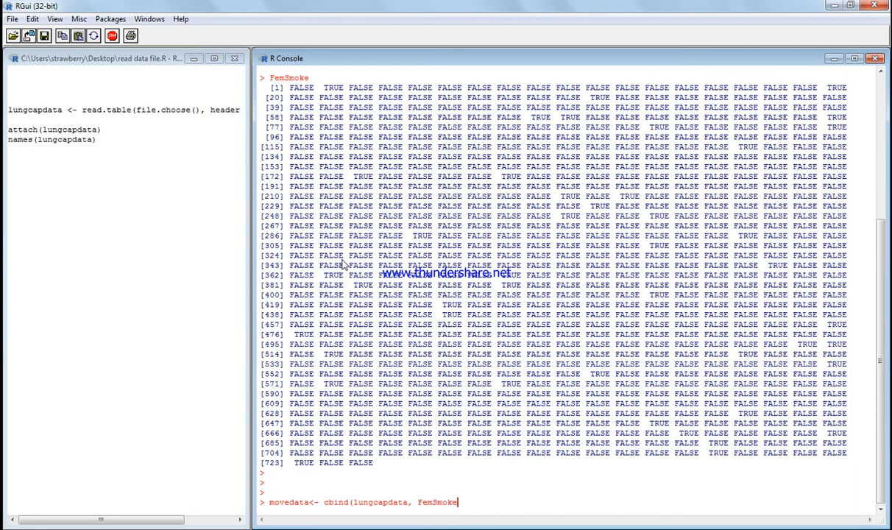
key(Return)
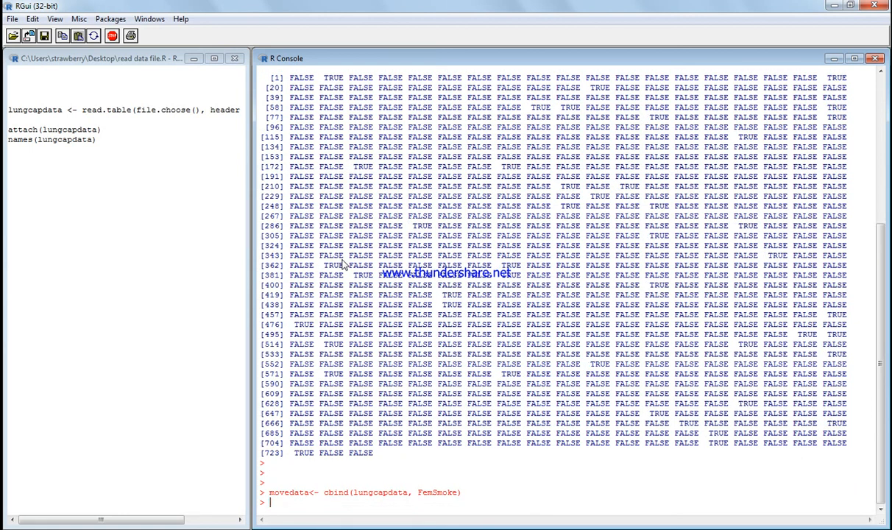
text(movedat)
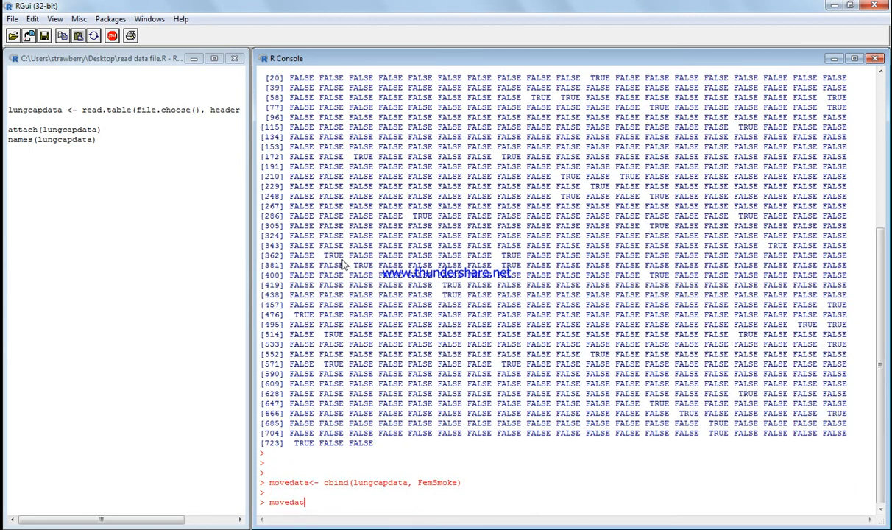
Print the movedata table and scroll through its rows with the new FemSmoke column
key(Return)
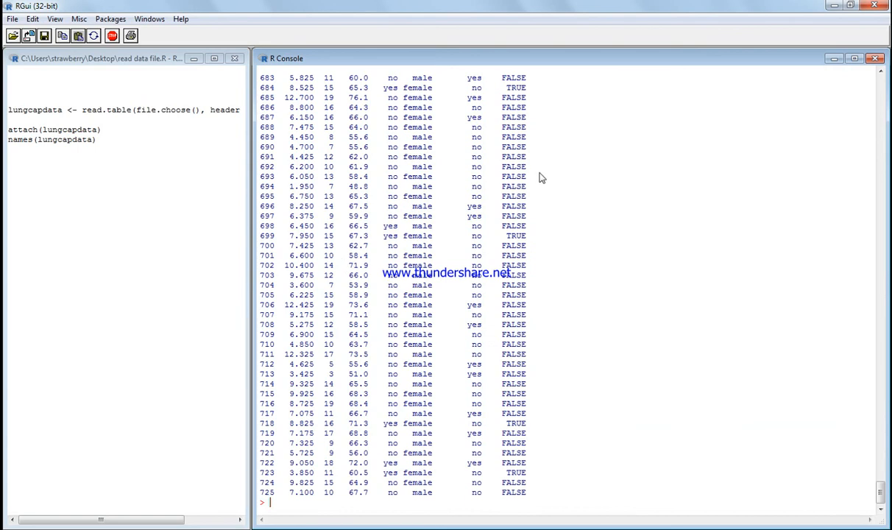
scroll(up, 3)
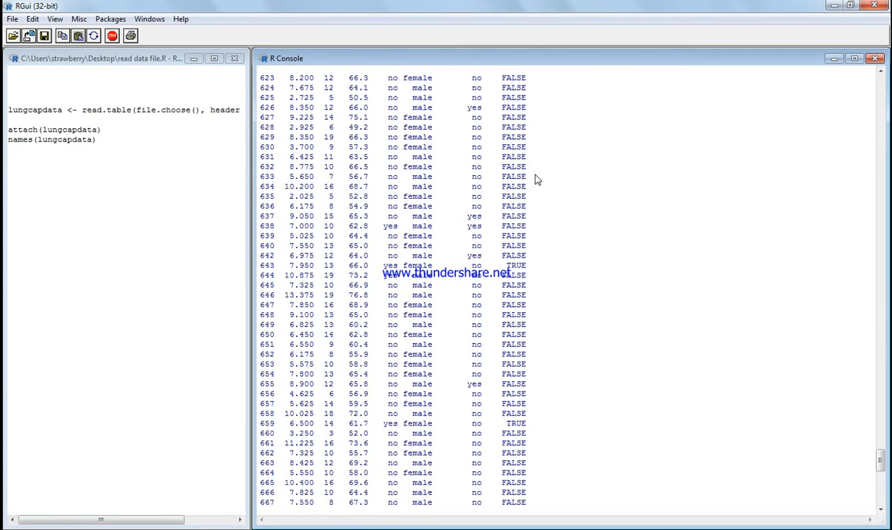
scroll(up, 3)
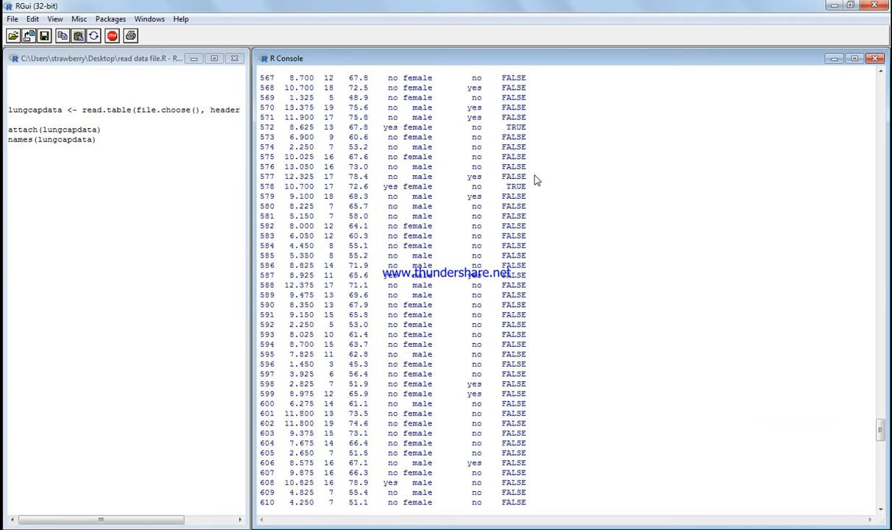
scroll(up, 3)
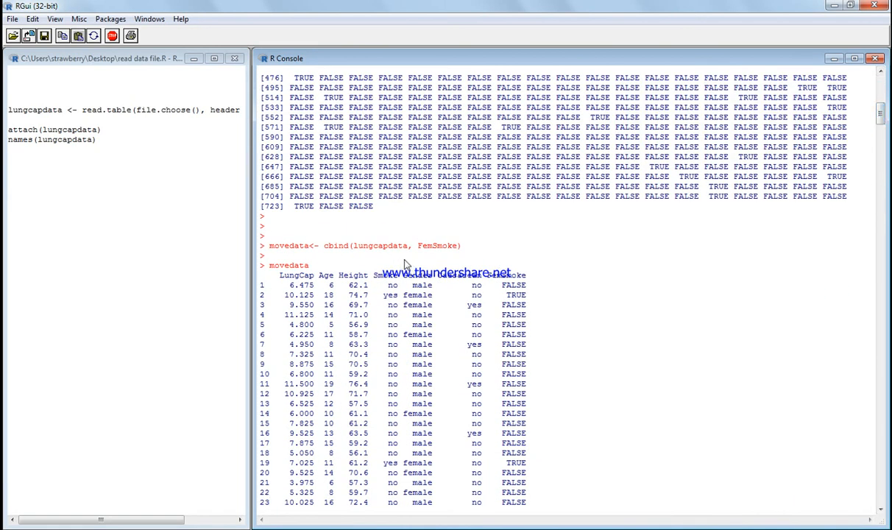
scroll(up, 3)
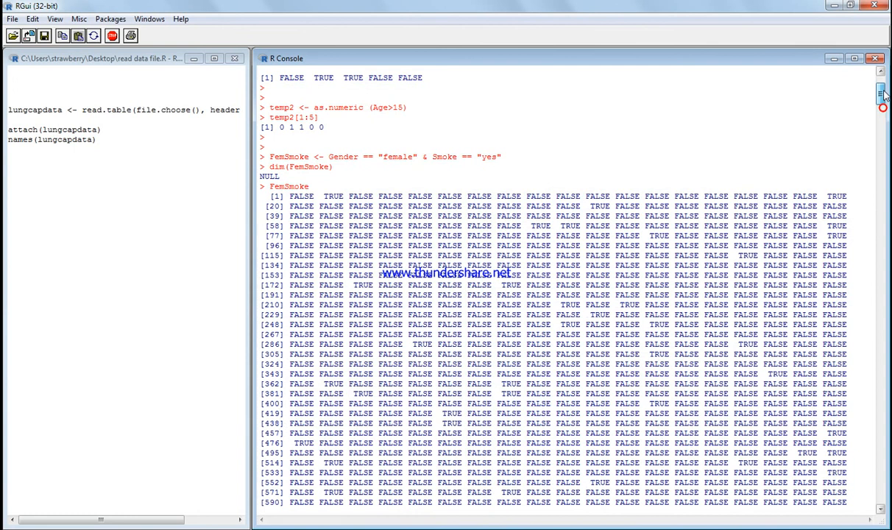
scroll(up, 3)
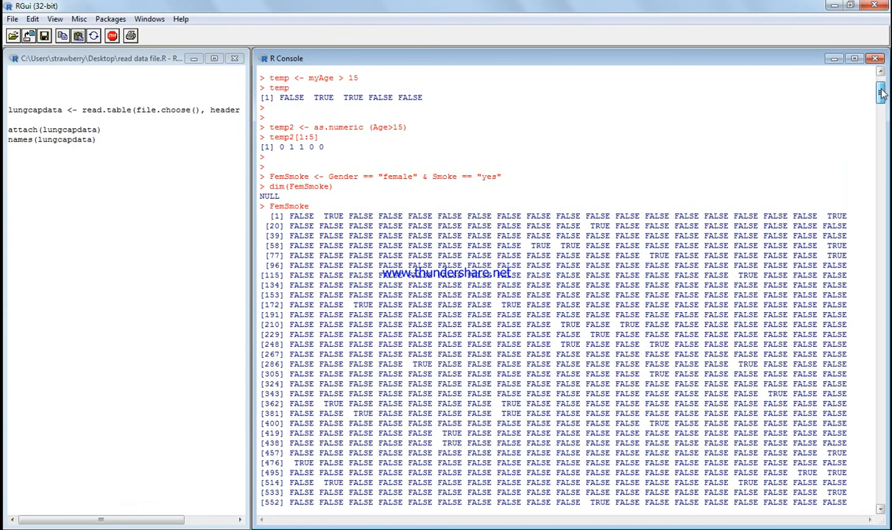
scroll(down, 3)
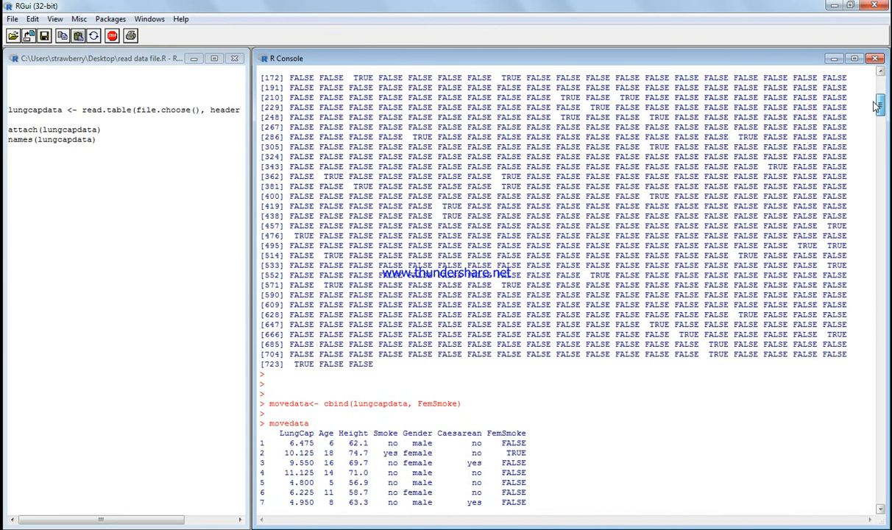
scroll(down, 3)
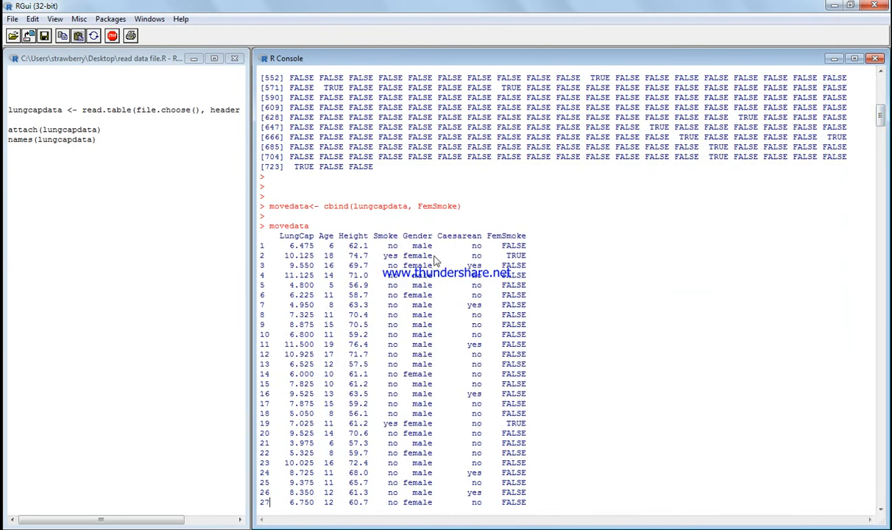
Mark a female non-smoker row showing FALSE and a female smoker row showing TRUE
double_click(389, 256)
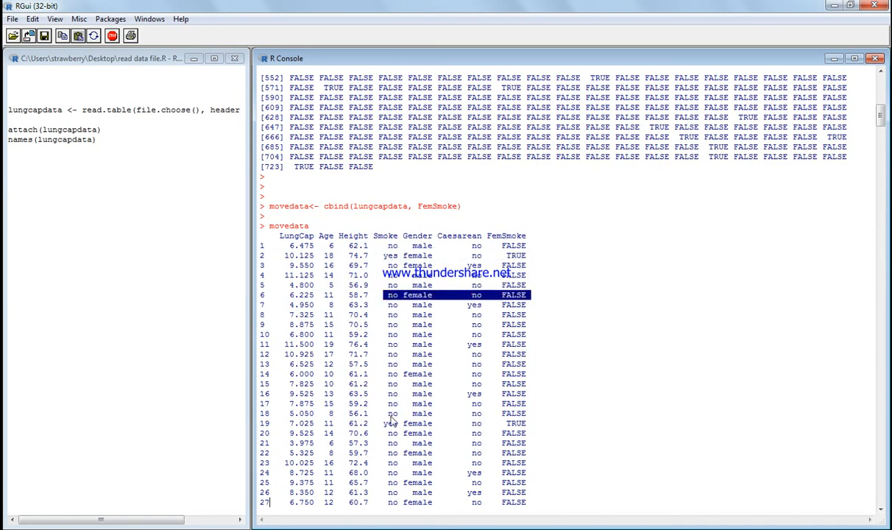
click(454, 424)
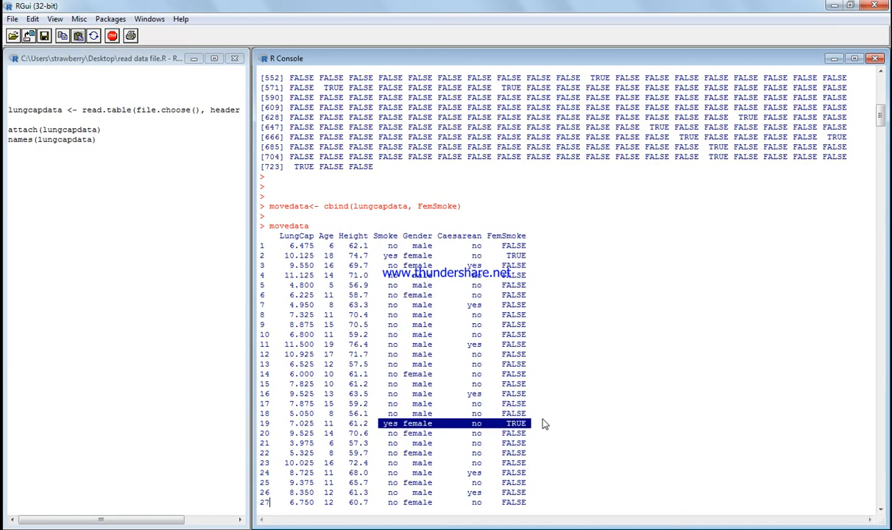
scroll(down, 3)
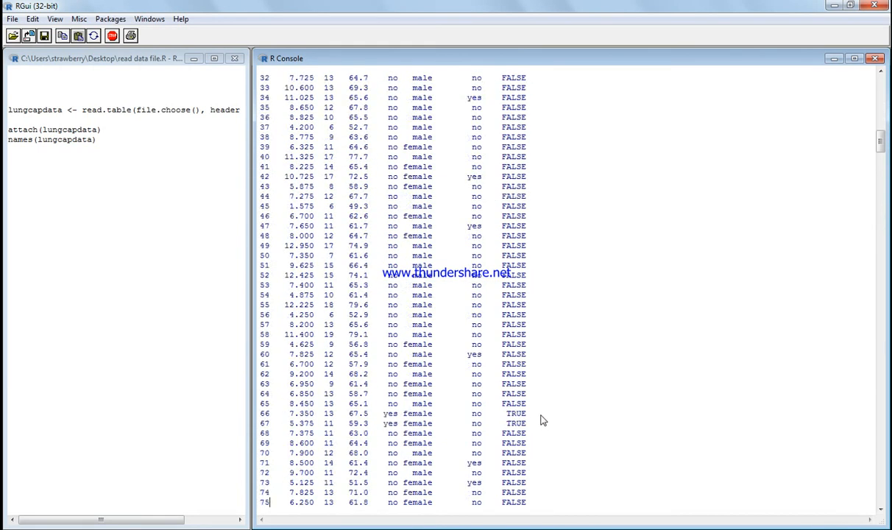